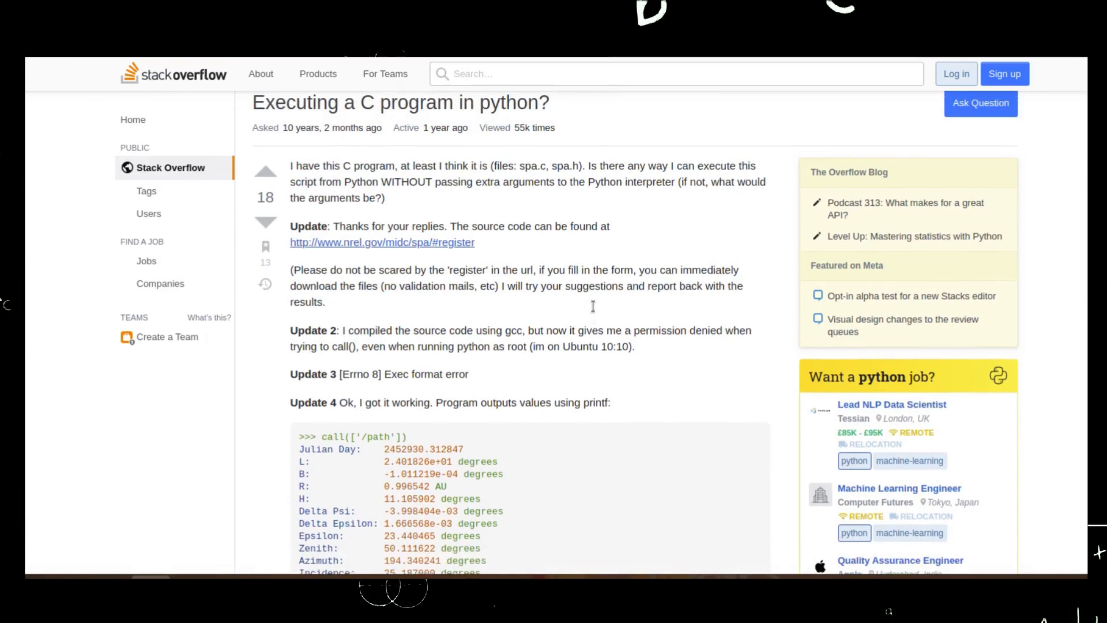
- Install tracestack with pip3, which reports the package is already installed
scroll(down, 3)
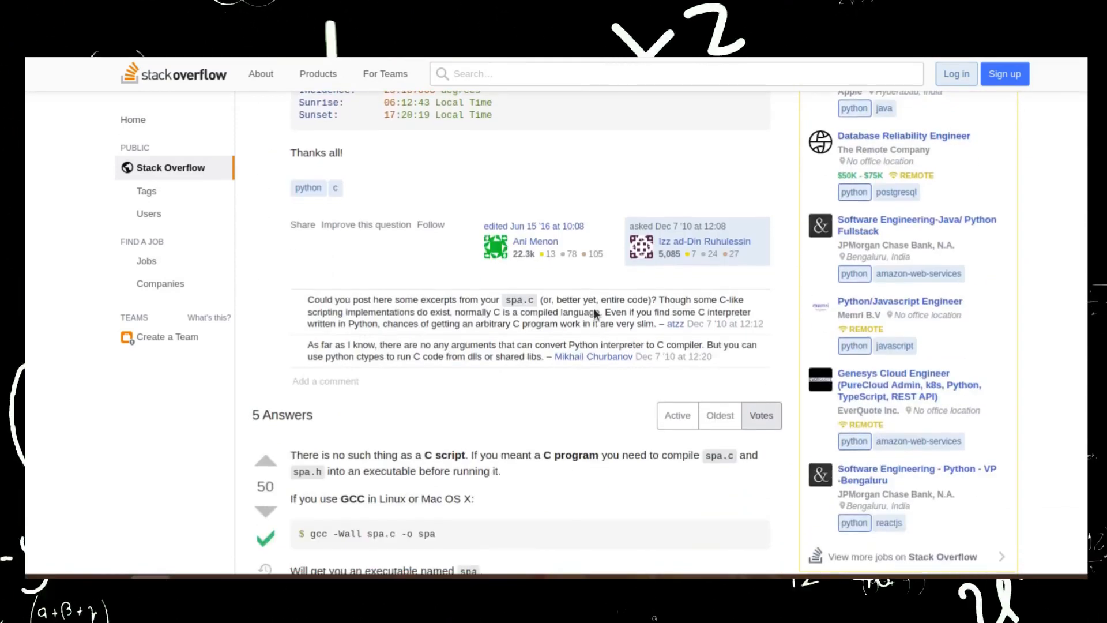
scroll(down, 3)
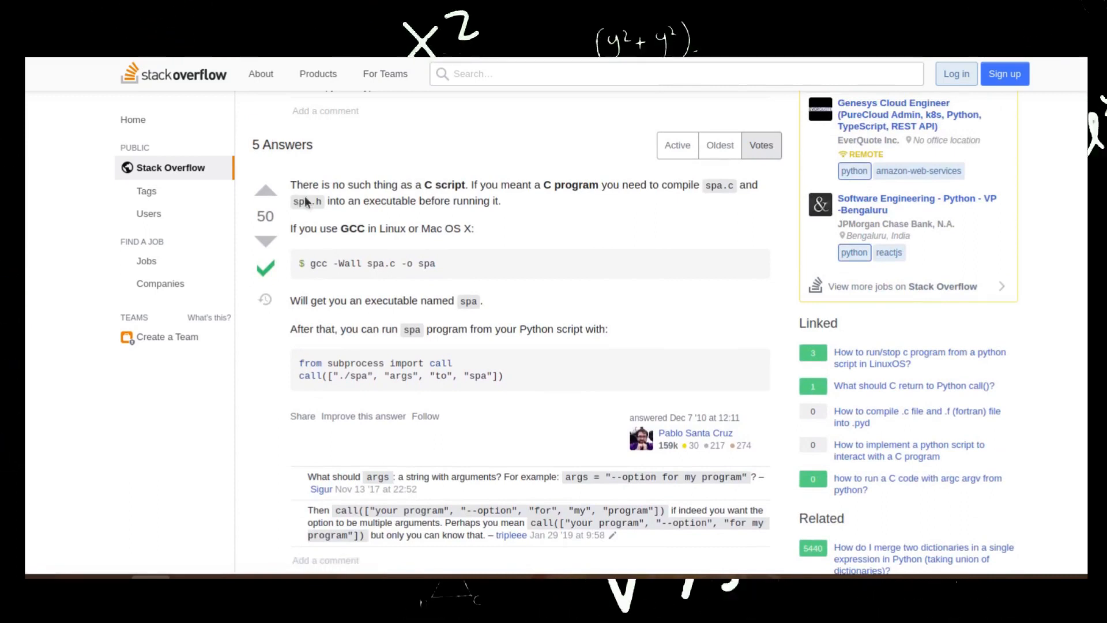
scroll(down, 3)
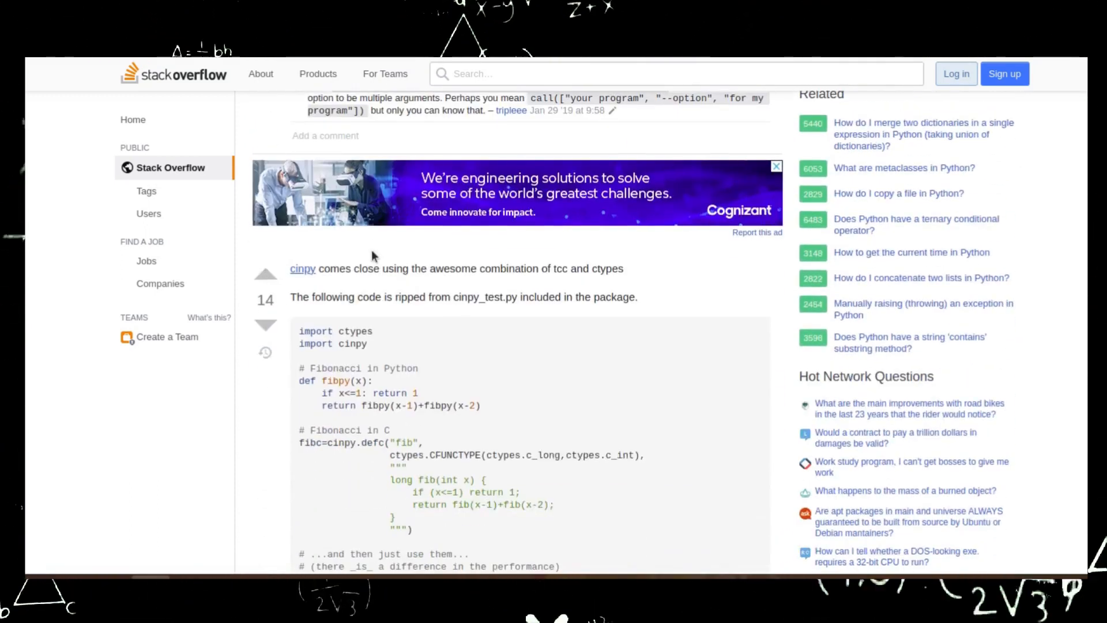
scroll(down, 3)
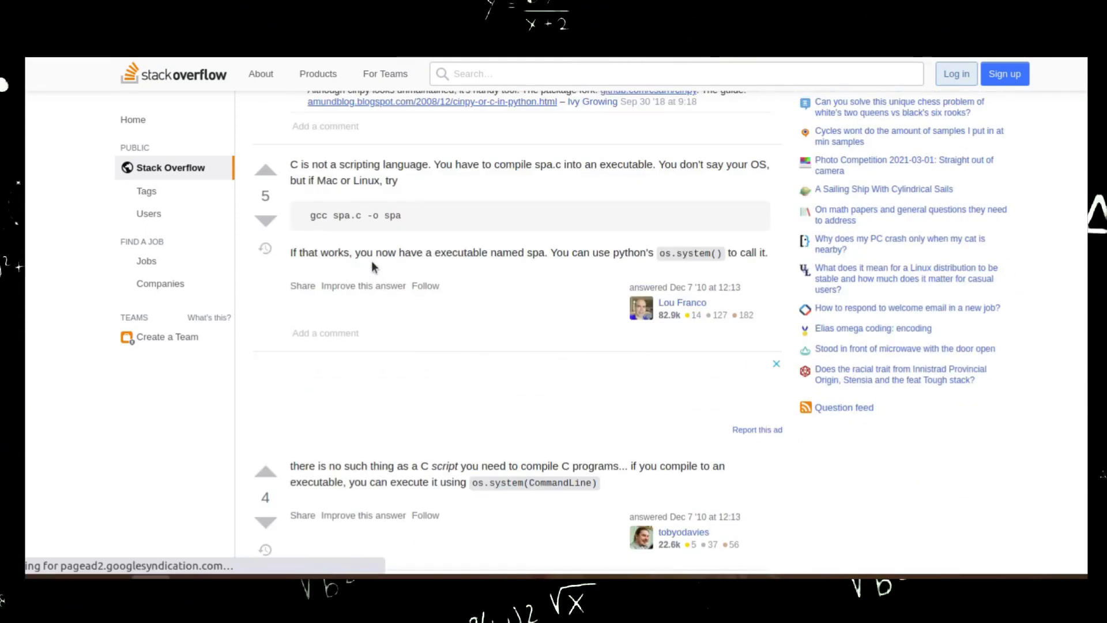
scroll(down, 3)
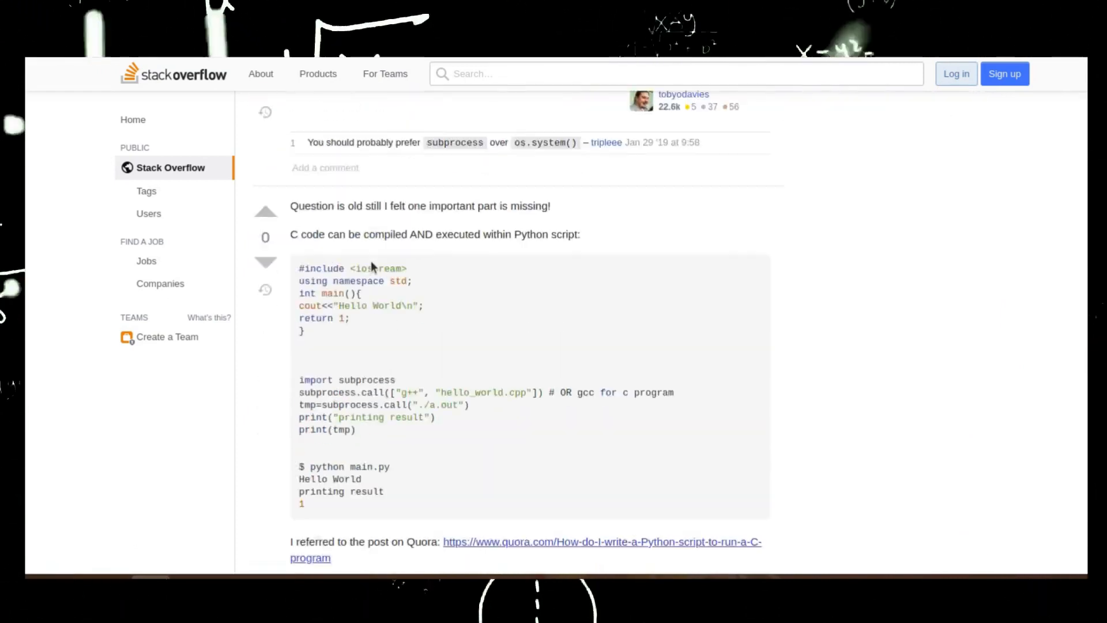
scroll(down, 3)
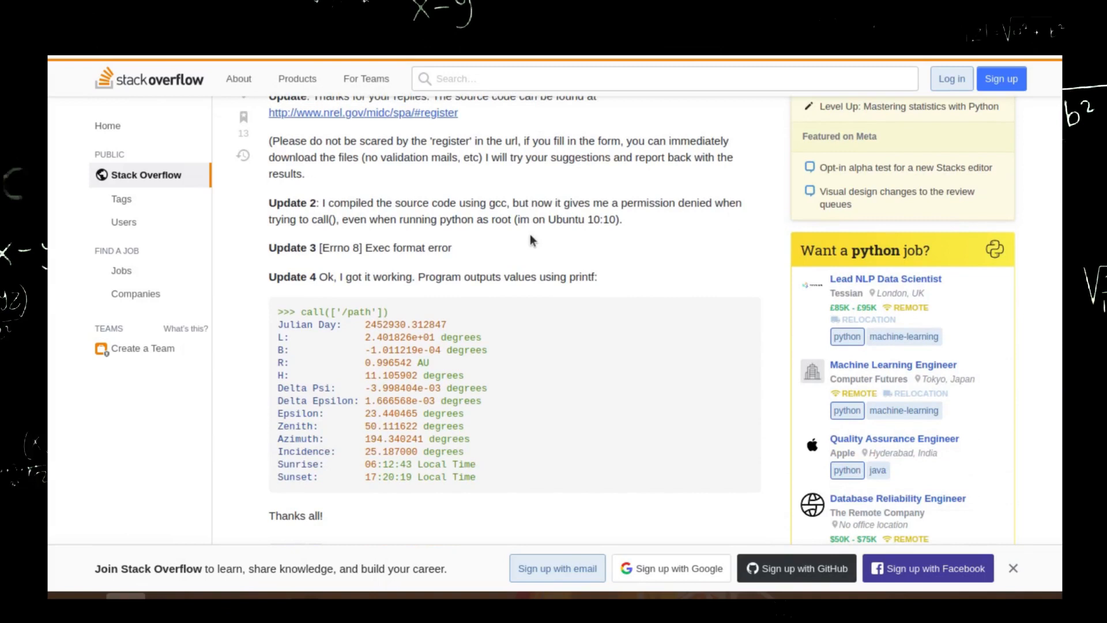
scroll(down, 3)
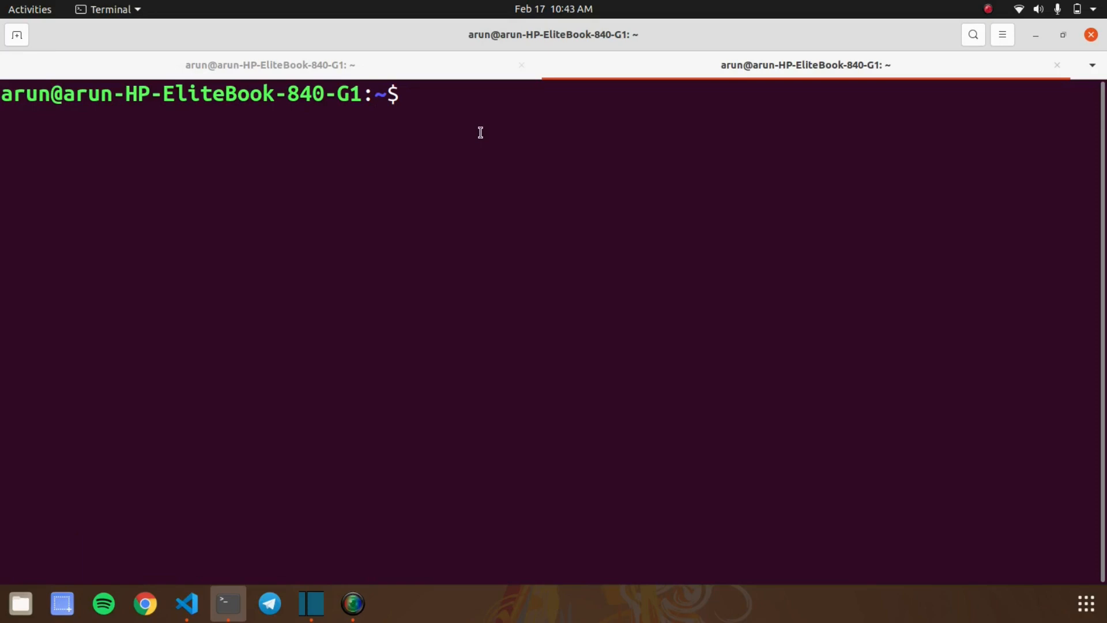
text(pip)
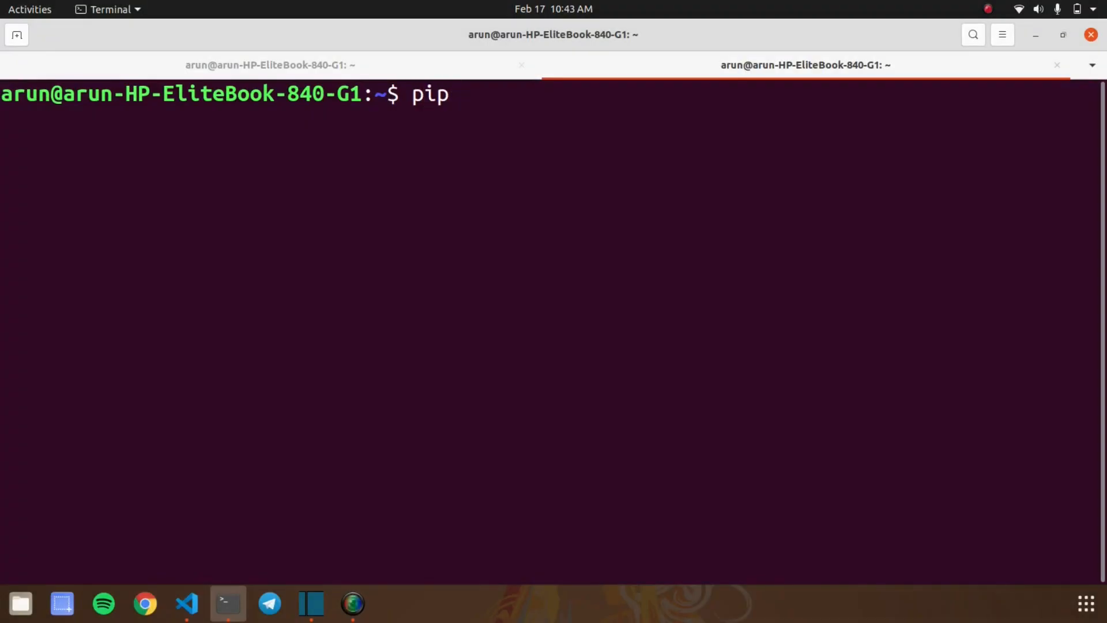
text(3 install)
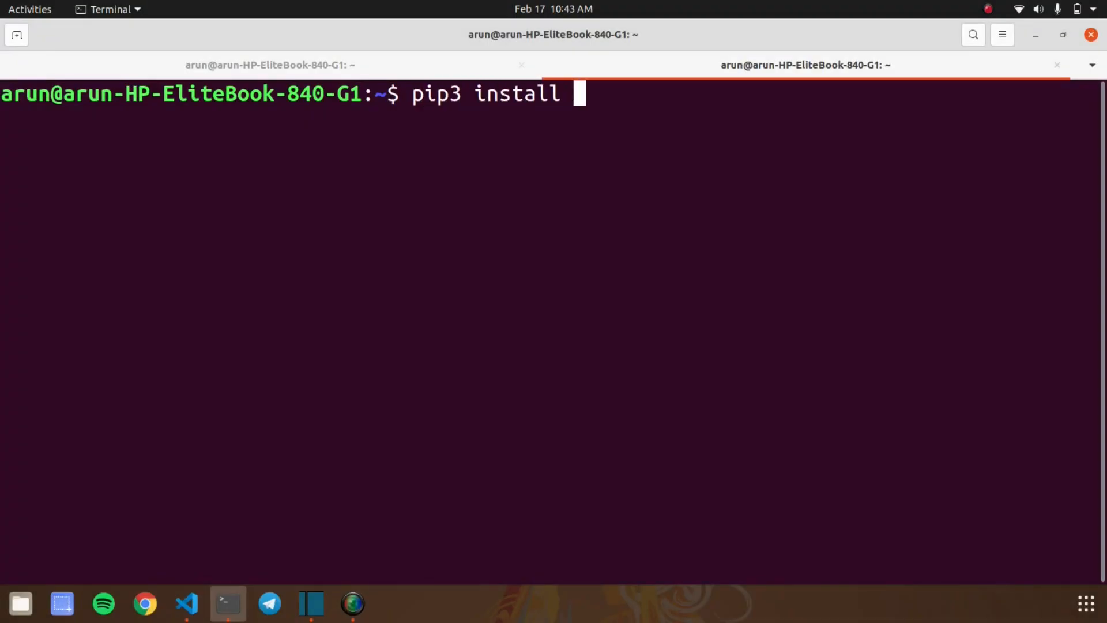
text(tracestack)
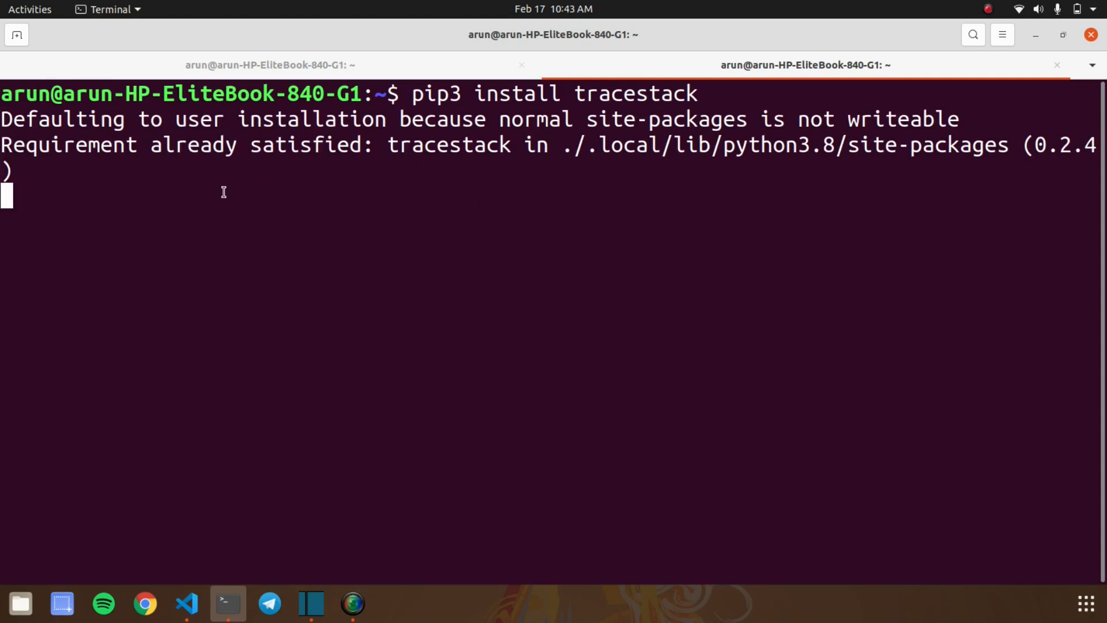
mouse_move(276, 295)
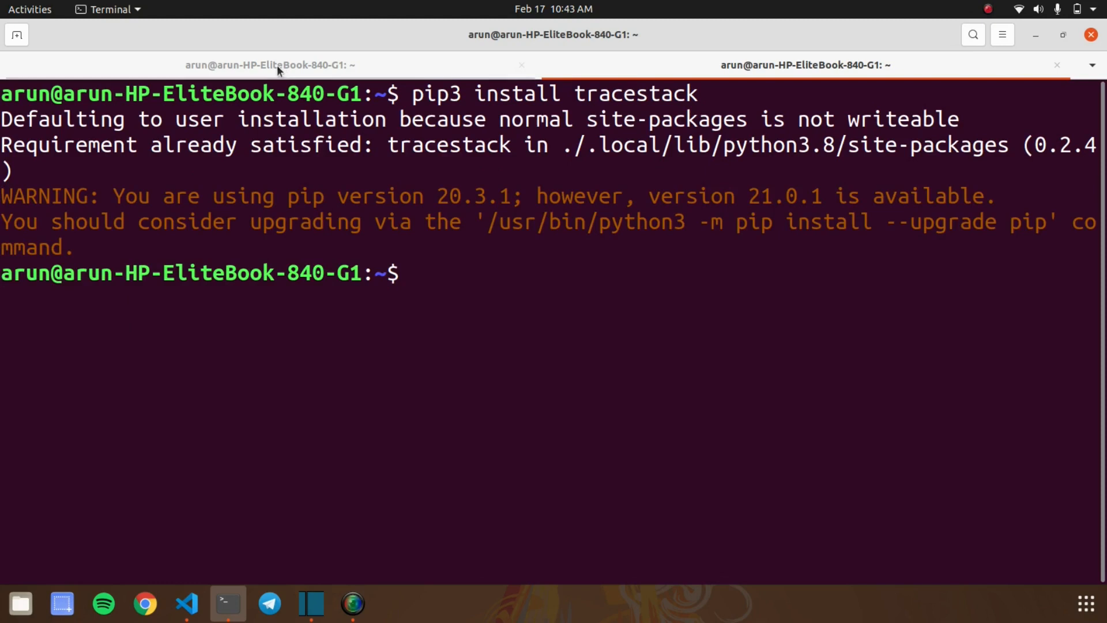
- Start python3 and import tracestack
text(python3)
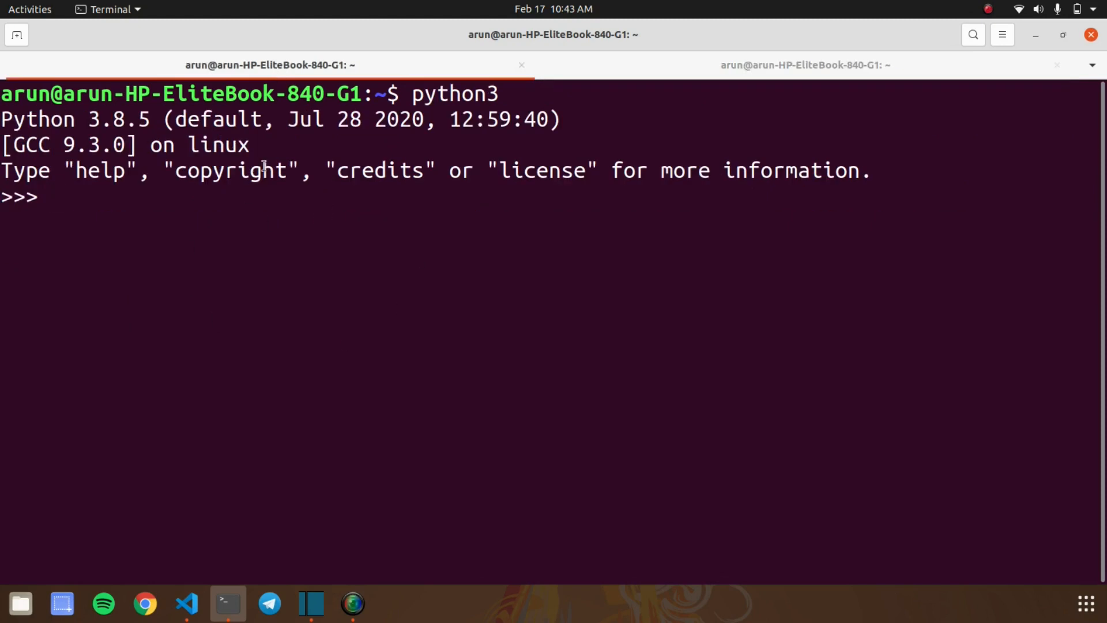
text(import tr)
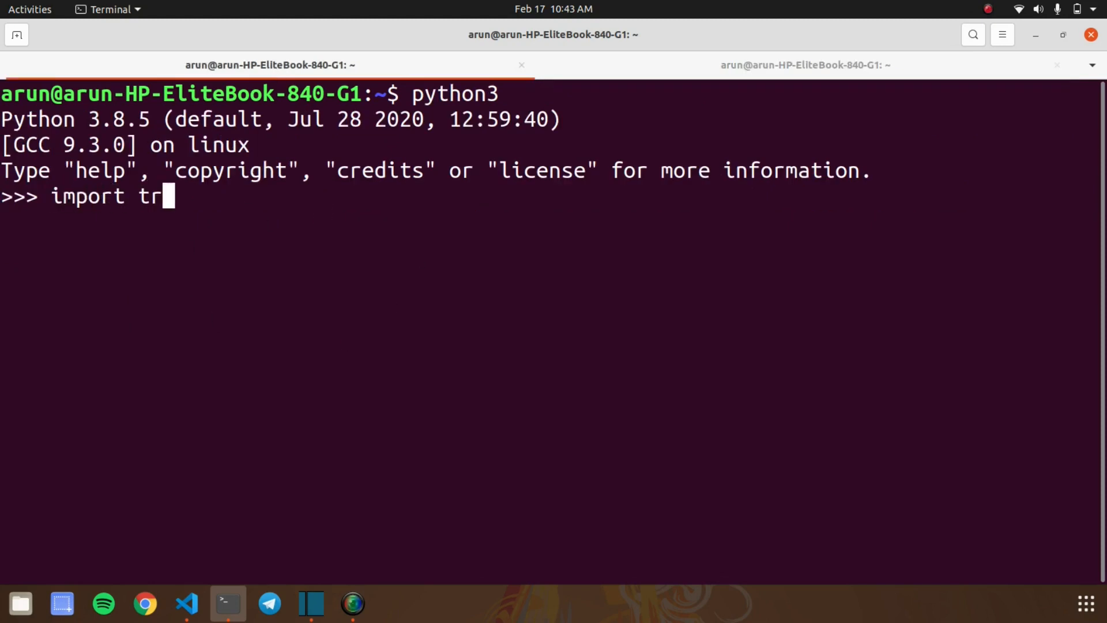
text(acestack)
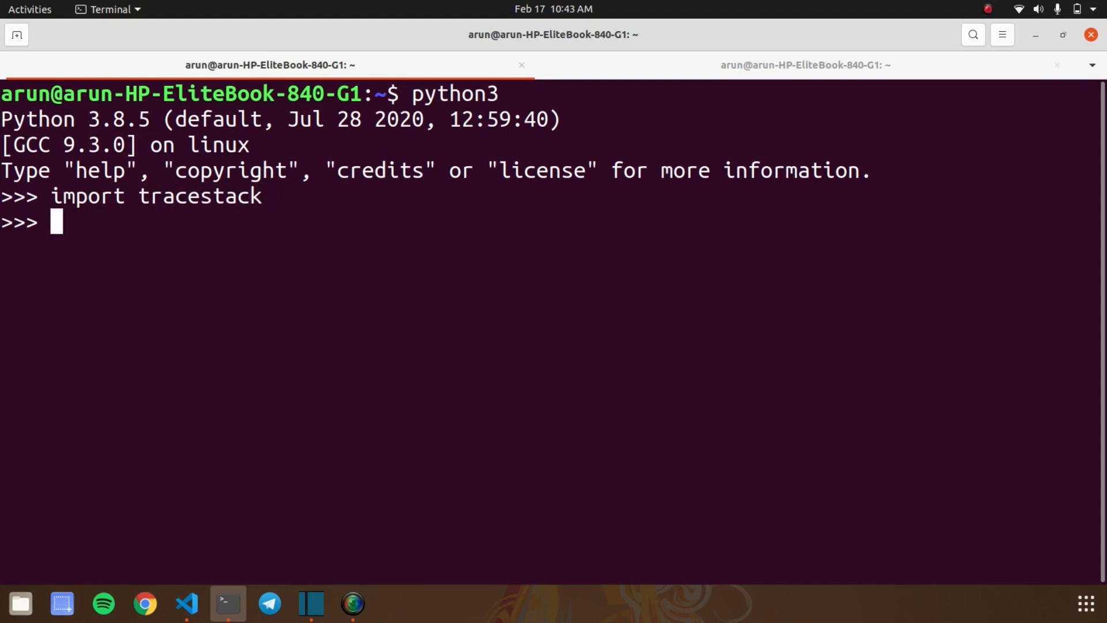
- Trigger a SyntaxError by entering print("helloworld) with an unterminated string
text(prin)
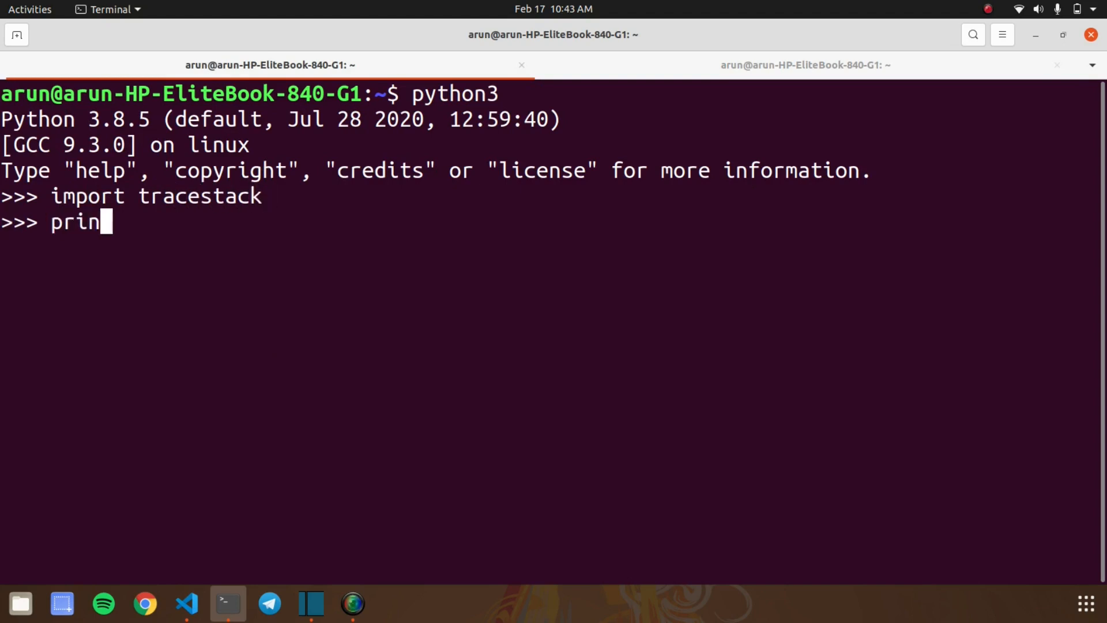
text(t("h)
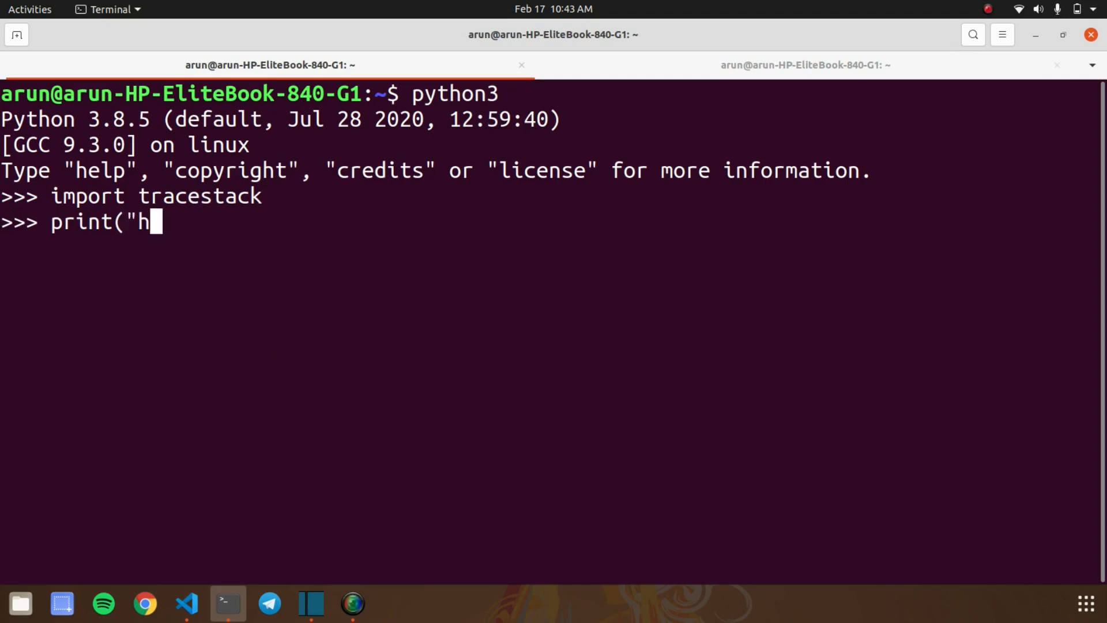
text(elloworl)
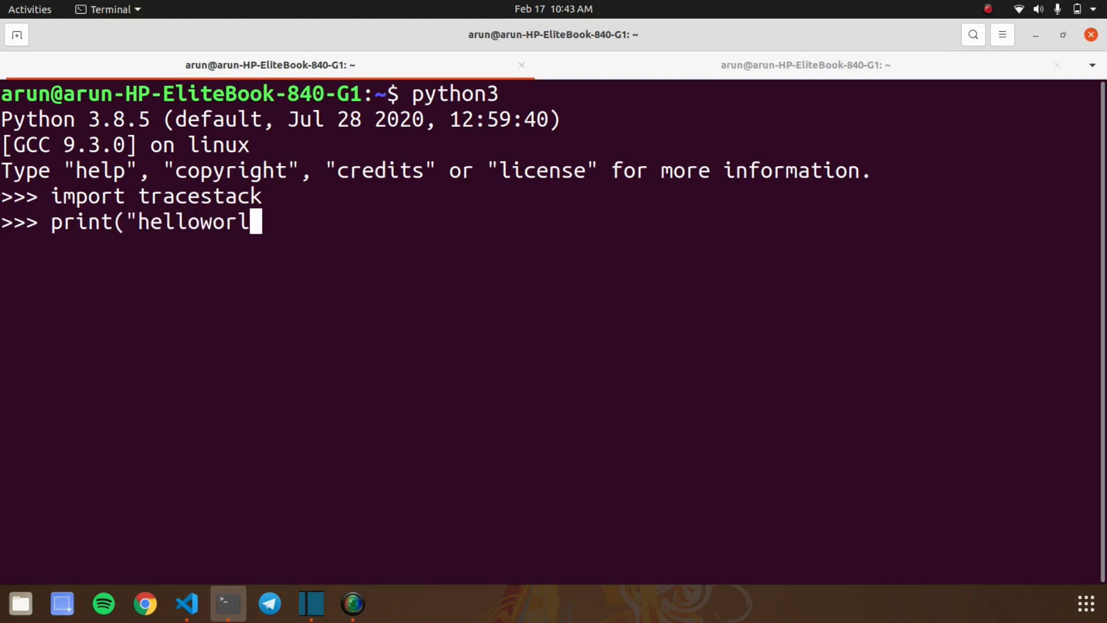
text(d))
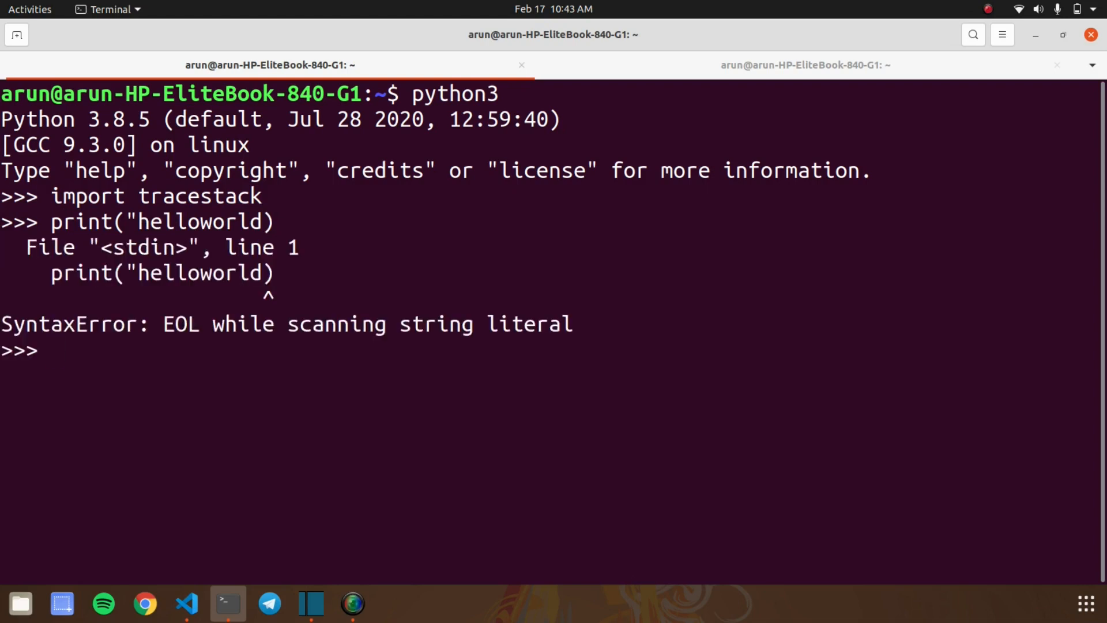
- Run tracestack.pm() to search Stack Overflow for the last error
text(tracestac)
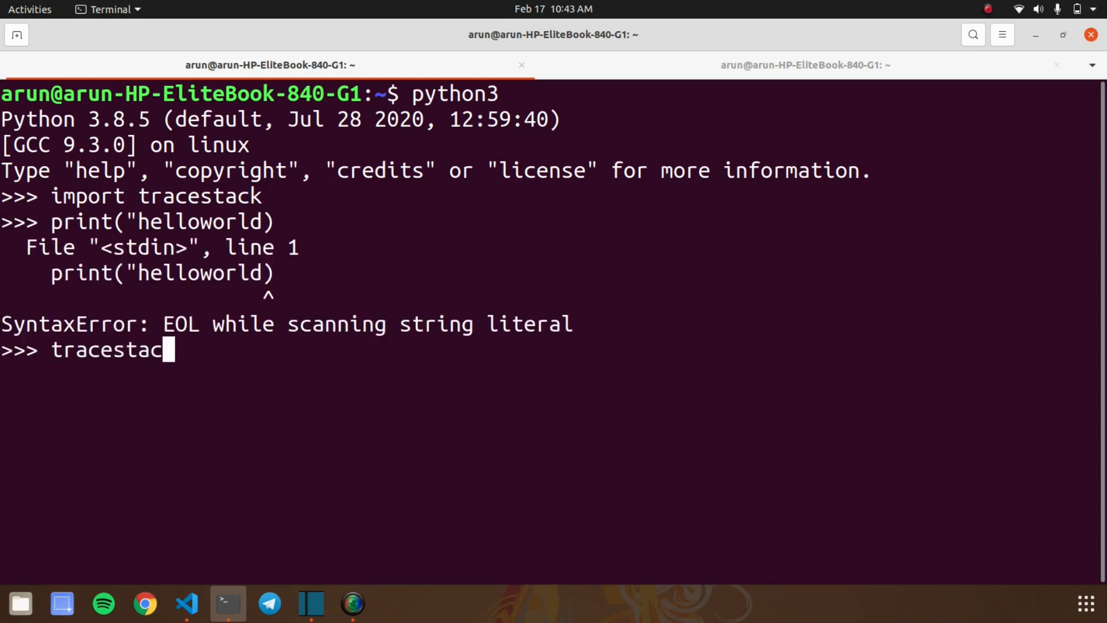
text(k.pm()
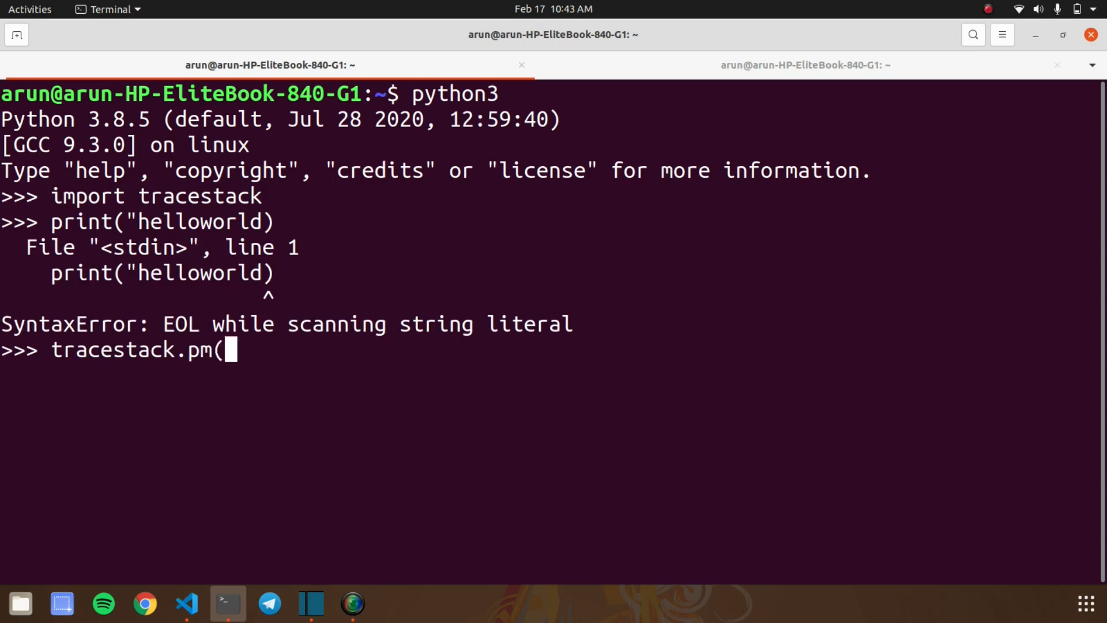
key(Return)
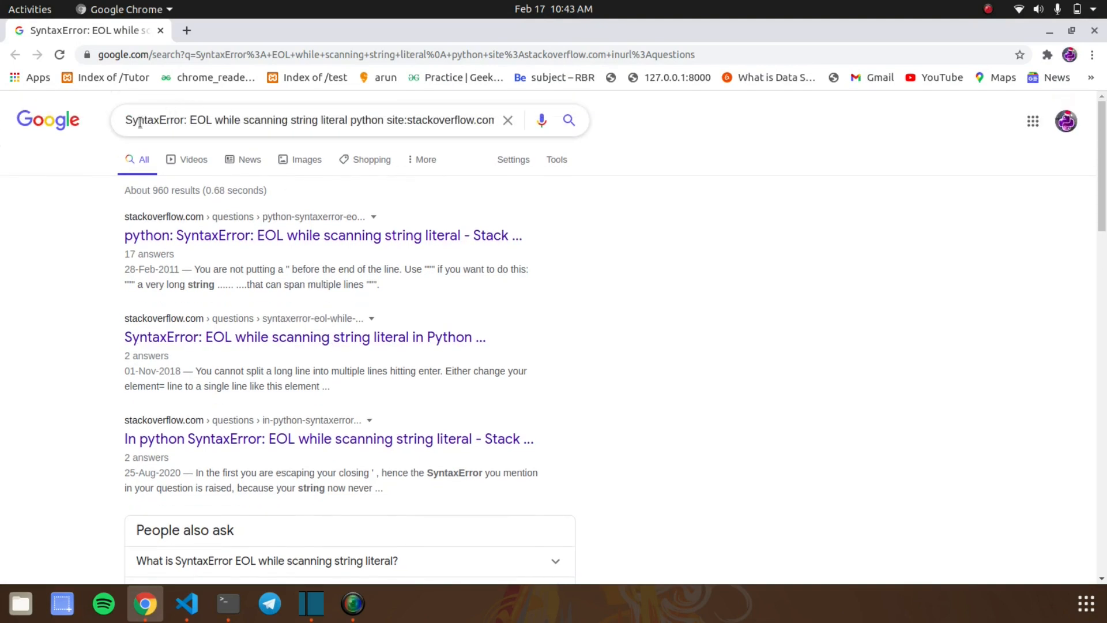
triple_click(311, 120)
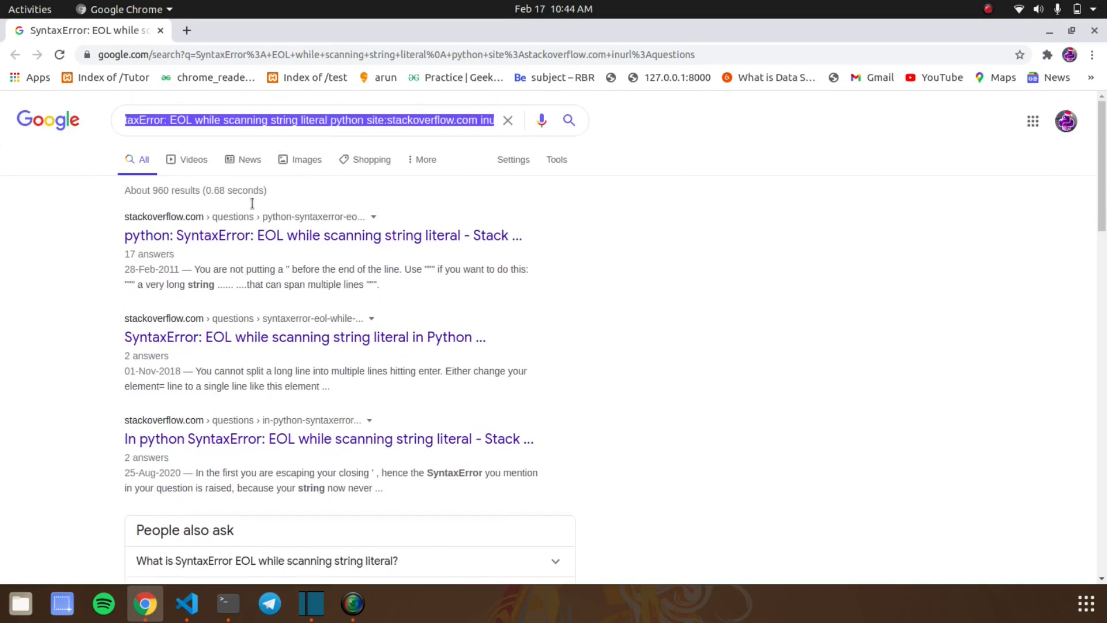
mouse_move(133, 325)
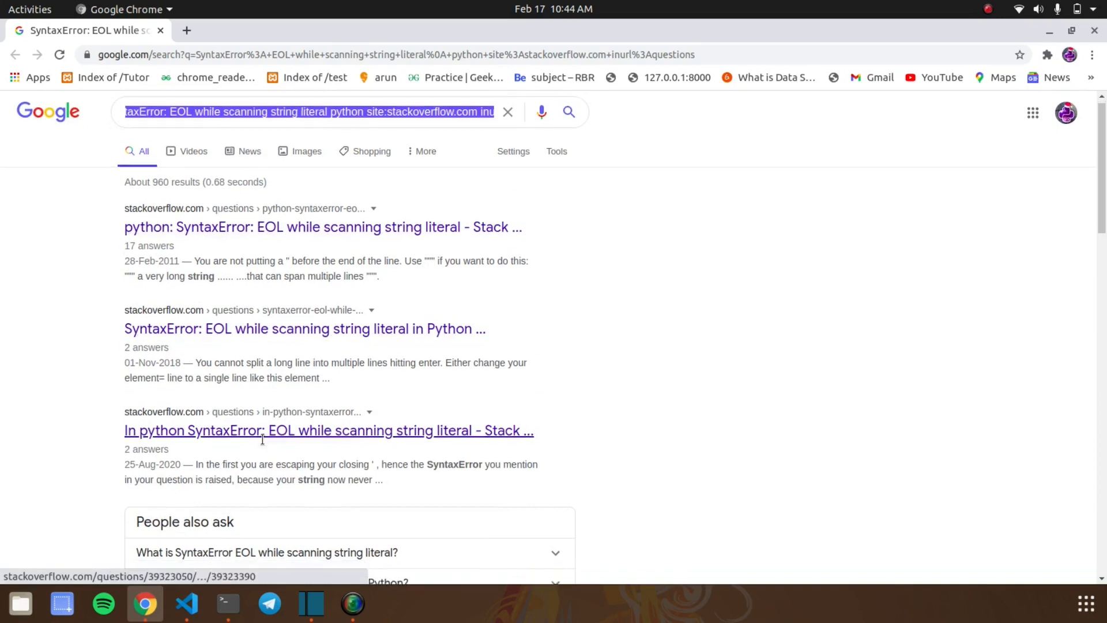
scroll(down, 3)
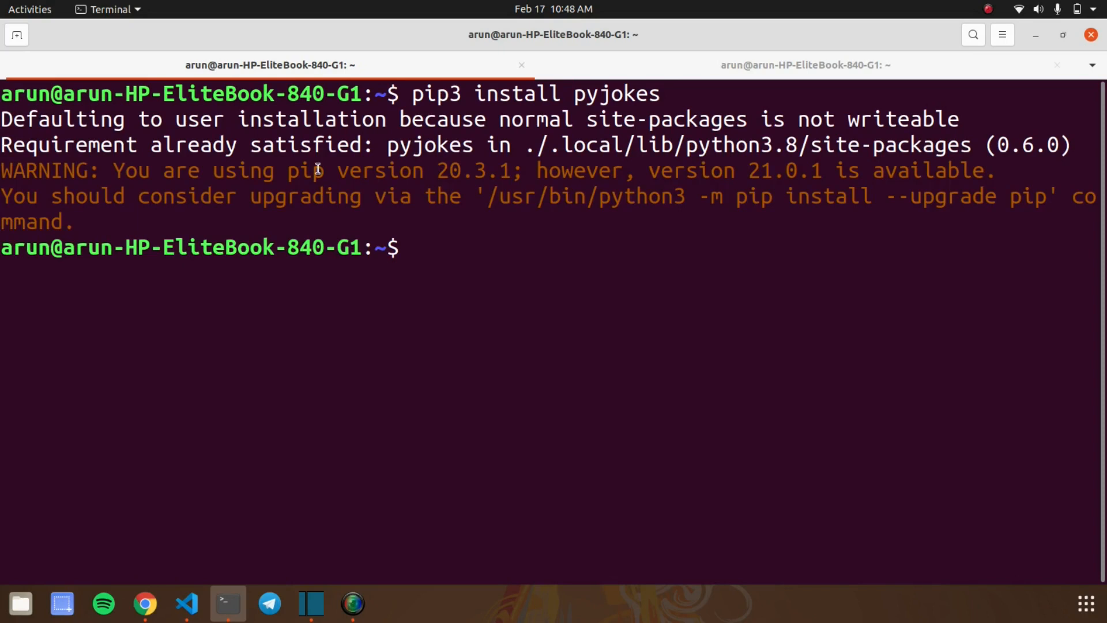
- In the other terminal session, start Python and import pyjokes
click(803, 64)
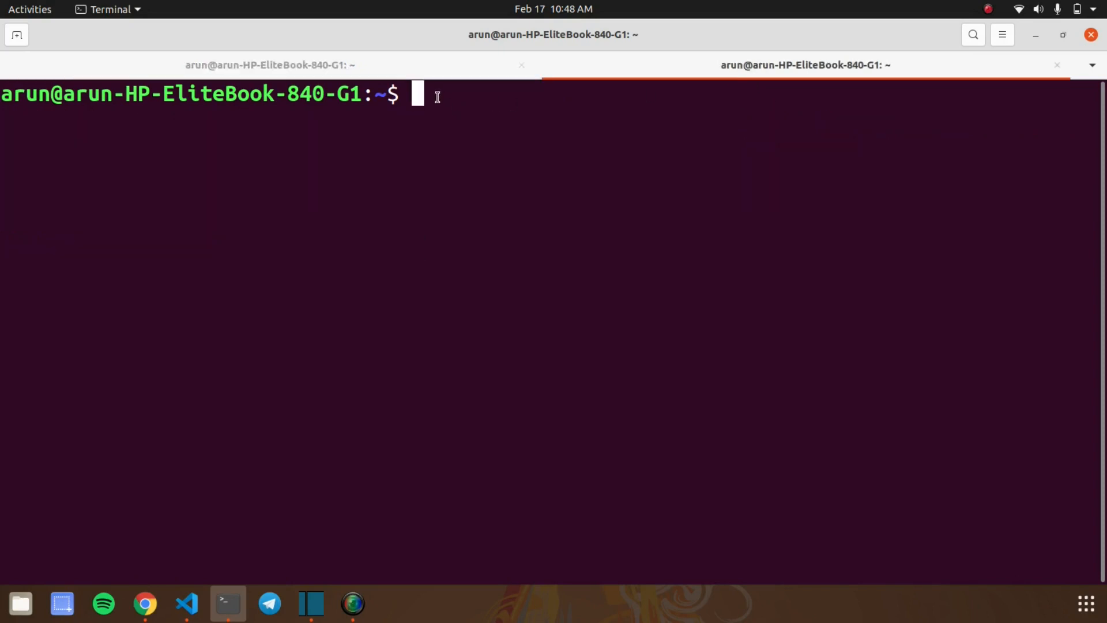
text(python3)
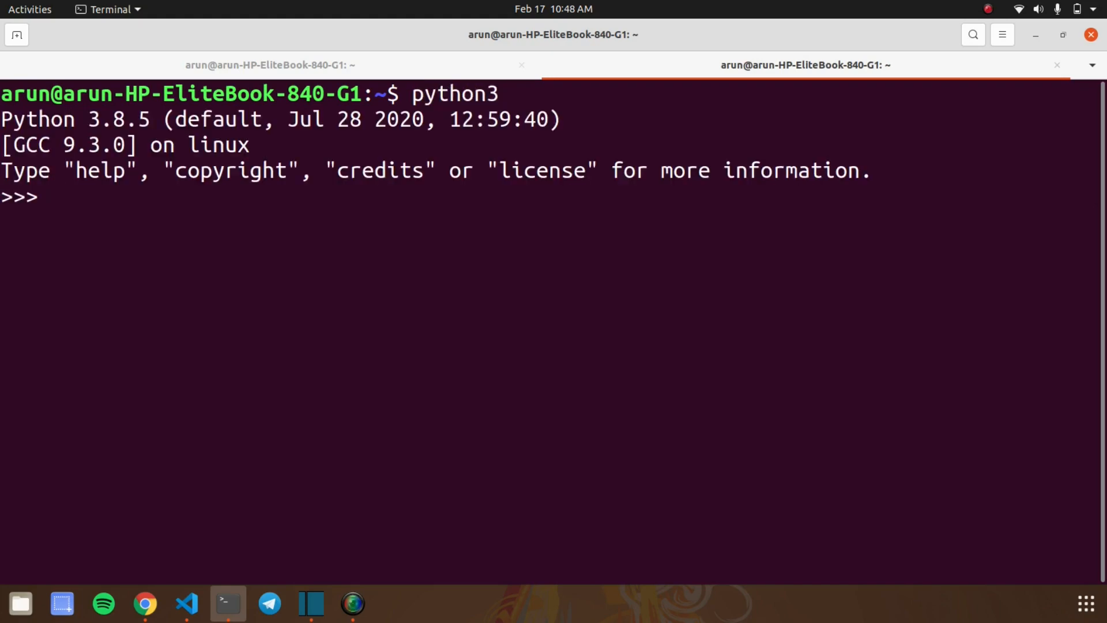
text(import p)
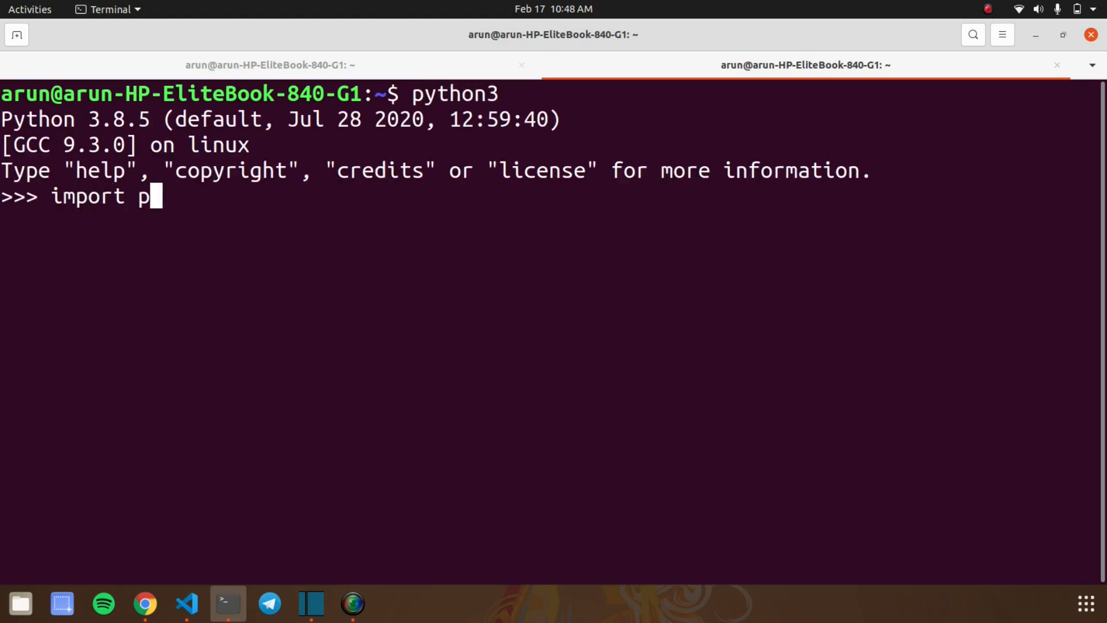
text(yjokes)
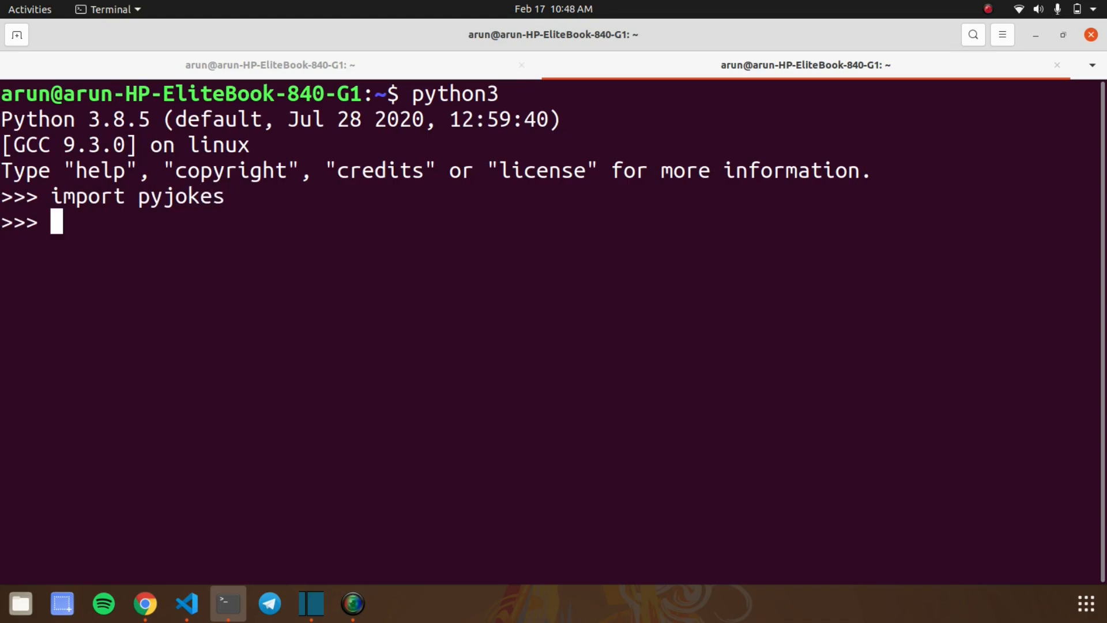
- Print a joke with print(pyjokes.get_joke())
text(prin)
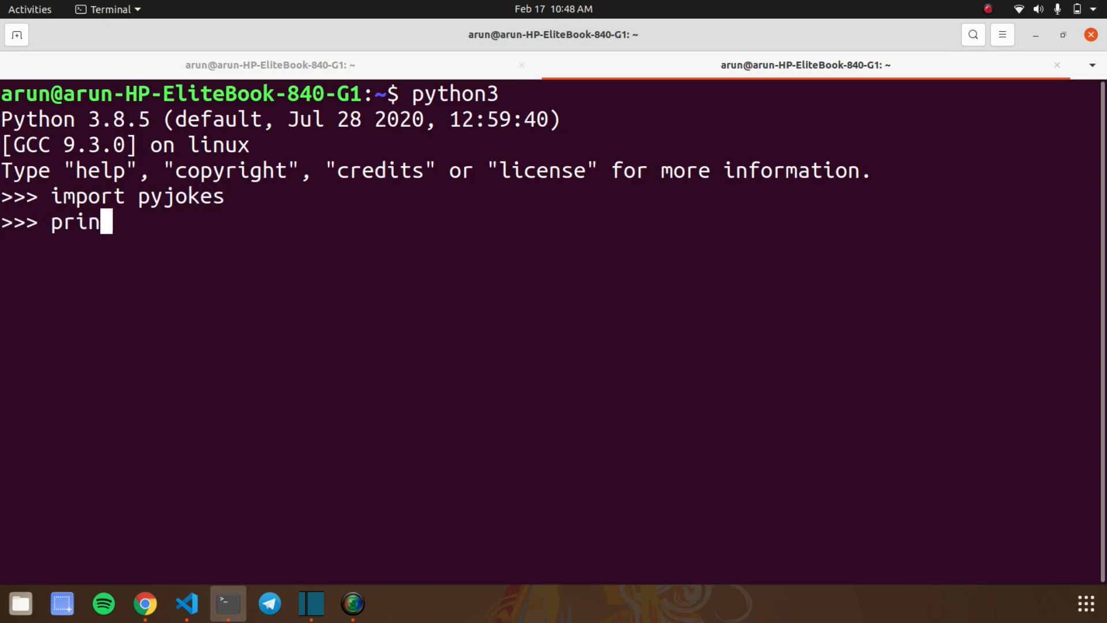
text(t(py)
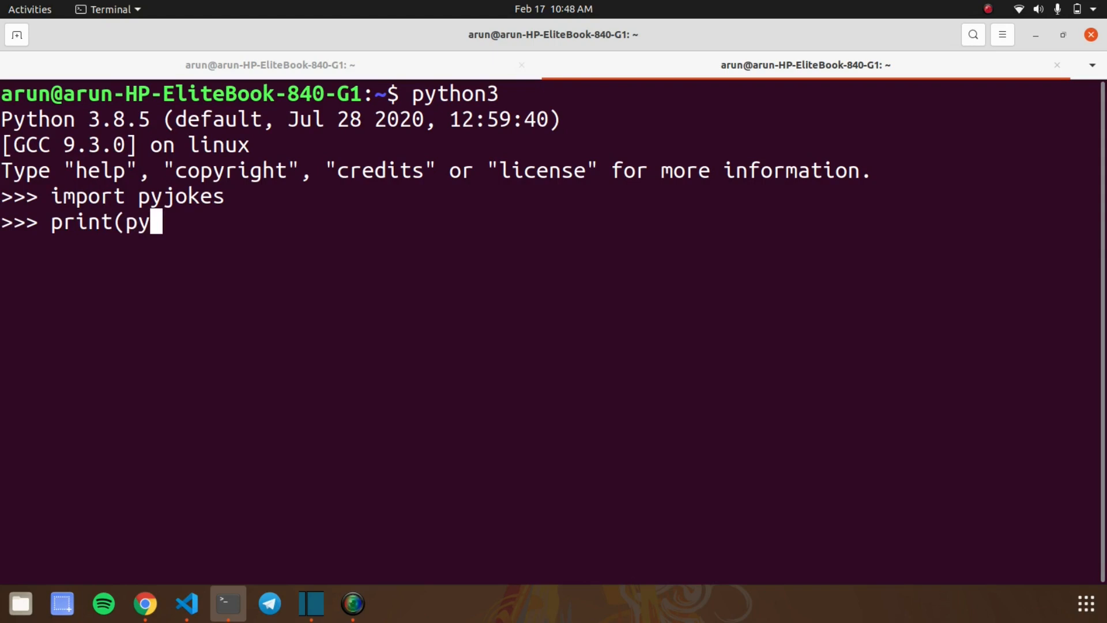
text(jokes.)
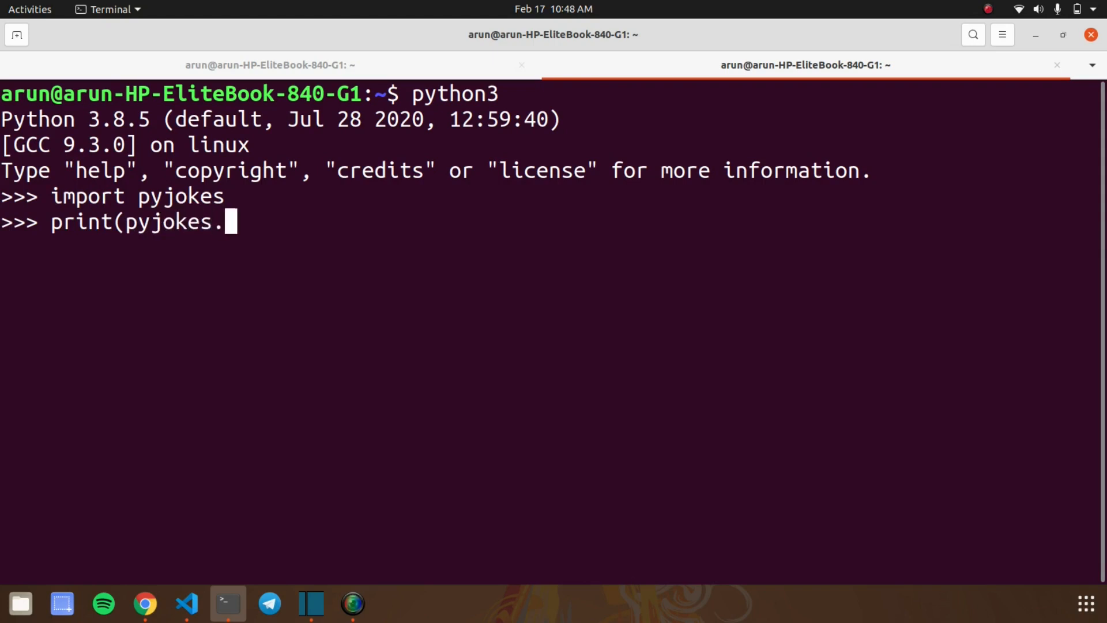
text(get)
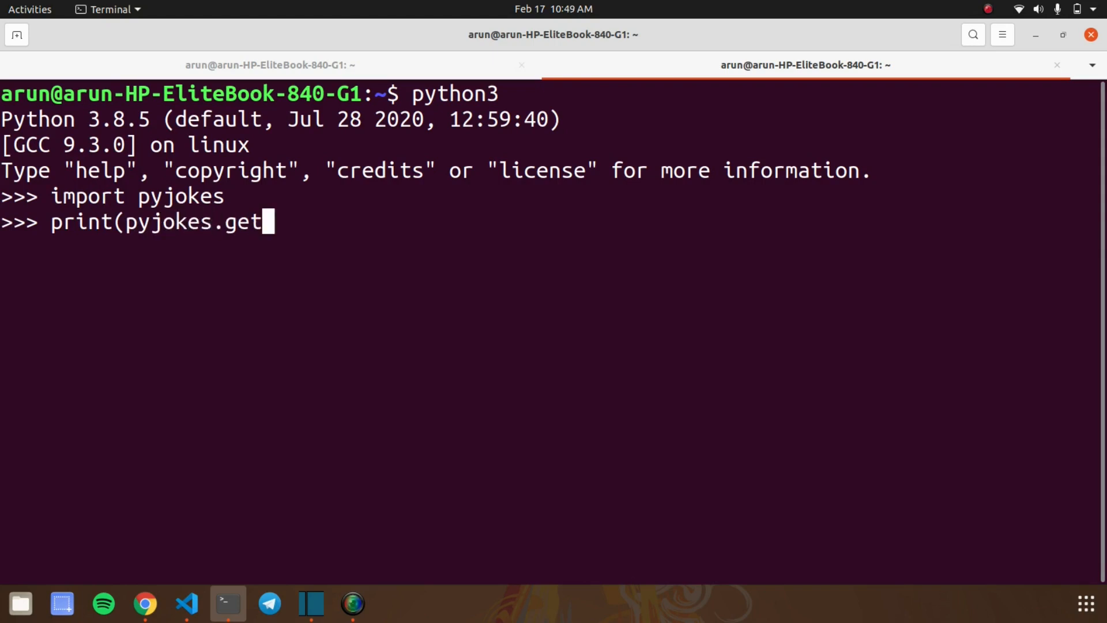
text(_jokes)
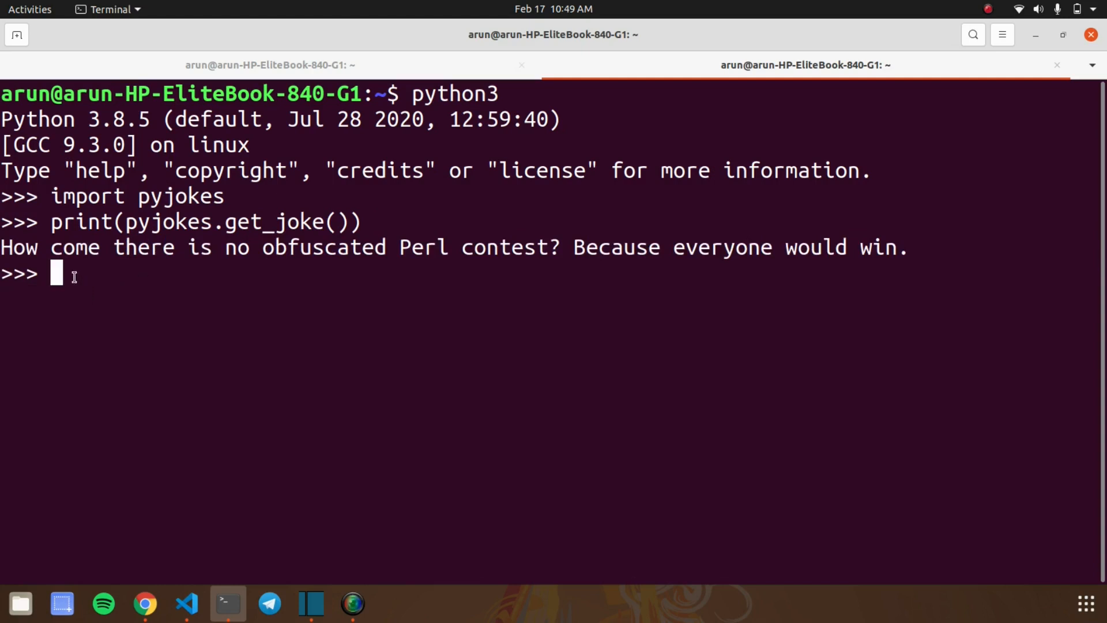
- Use the terminal's right-click menu to clear the old joke output
right_click(141, 198)
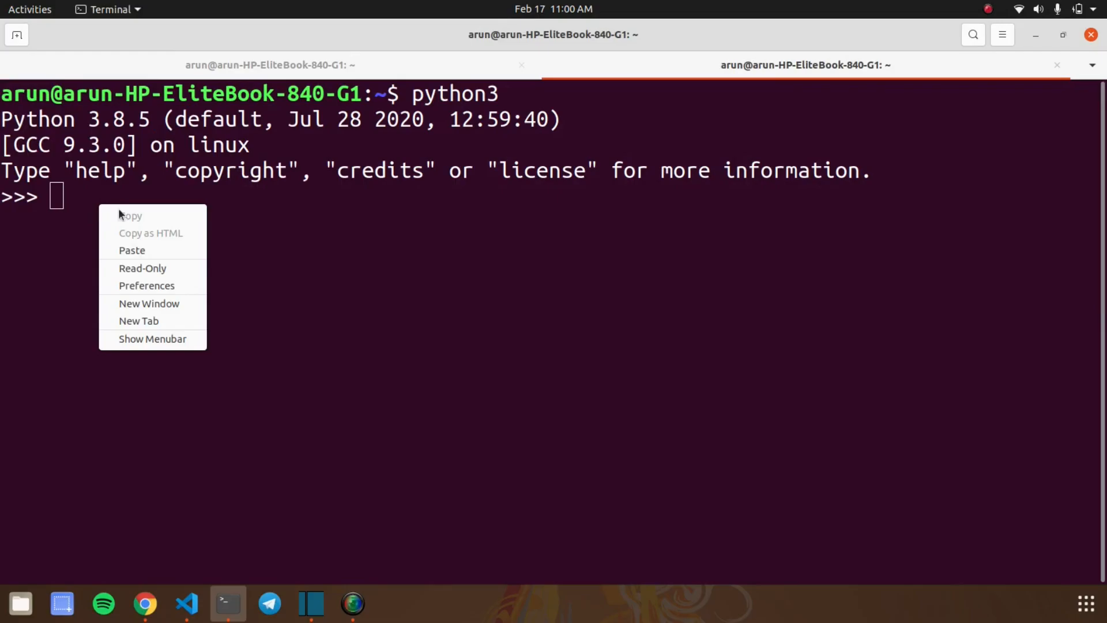
- Import barry_as_FLUFL from __future__ and try 0!=1, getting a SyntaxError
text(from __future__ import barry_as_FLUFL)
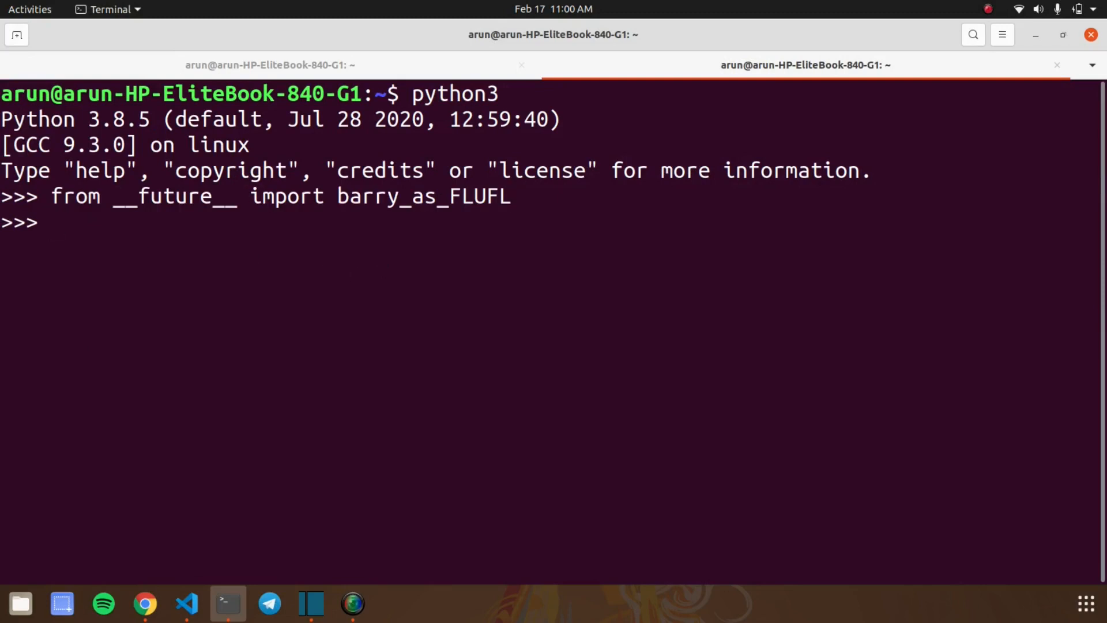
text(0=!1)
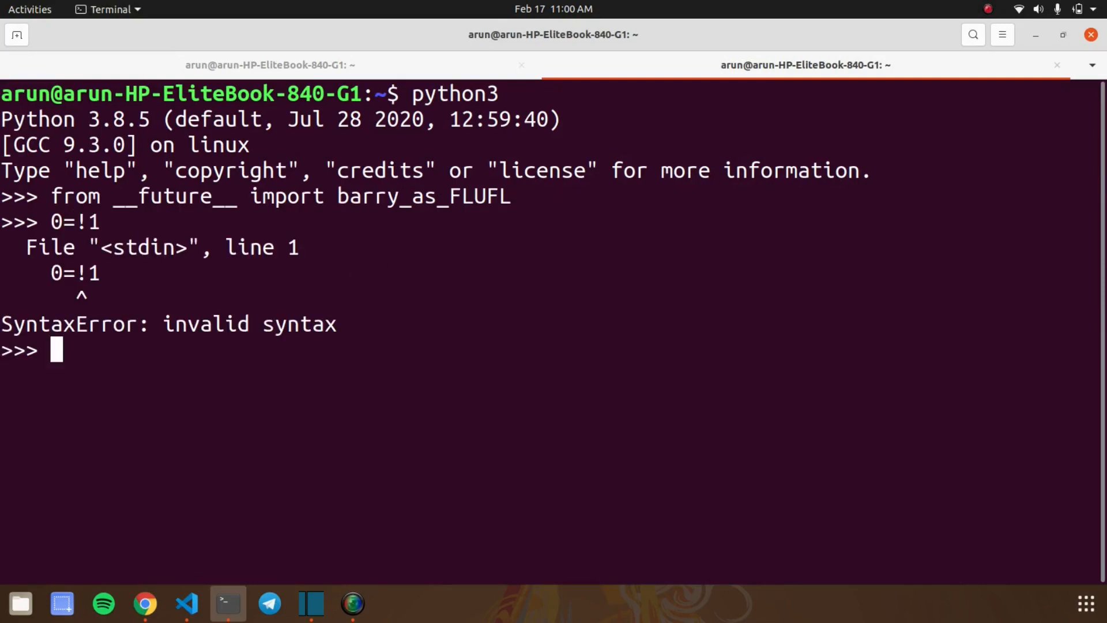
text(0)
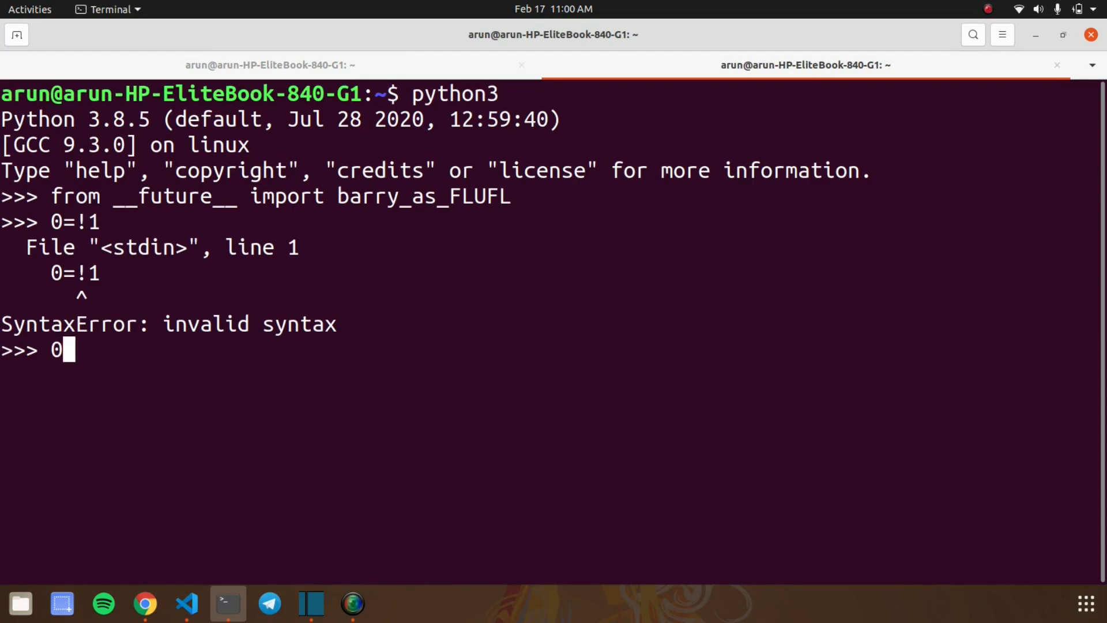
text(!=1)
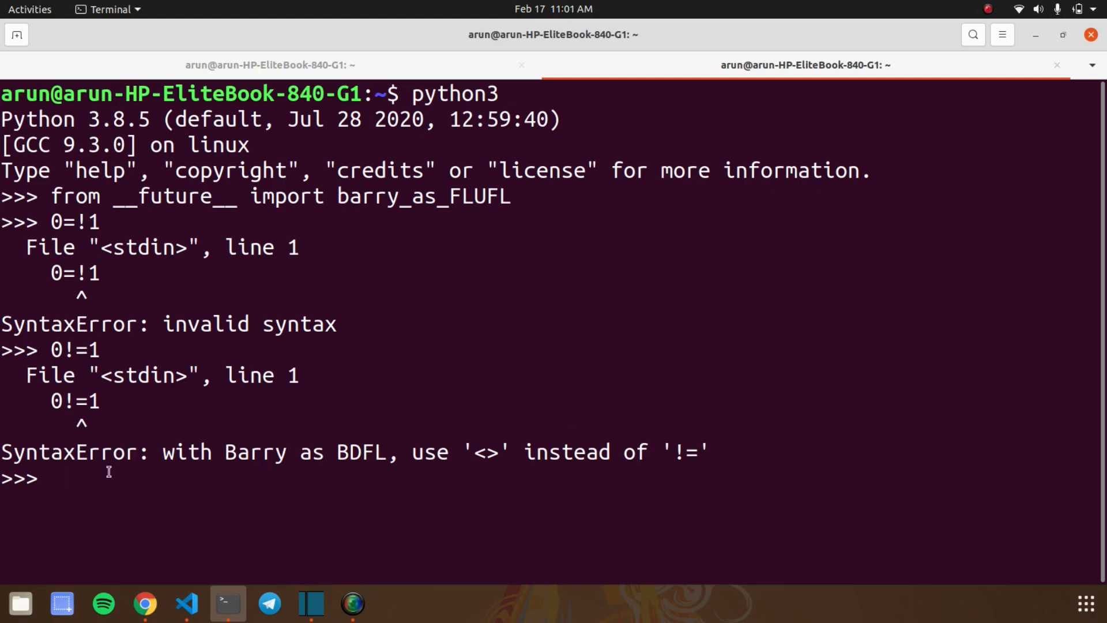
- Evaluate 0<>1 (True) and 1<>1 (False) with the diamond operator
text(0)
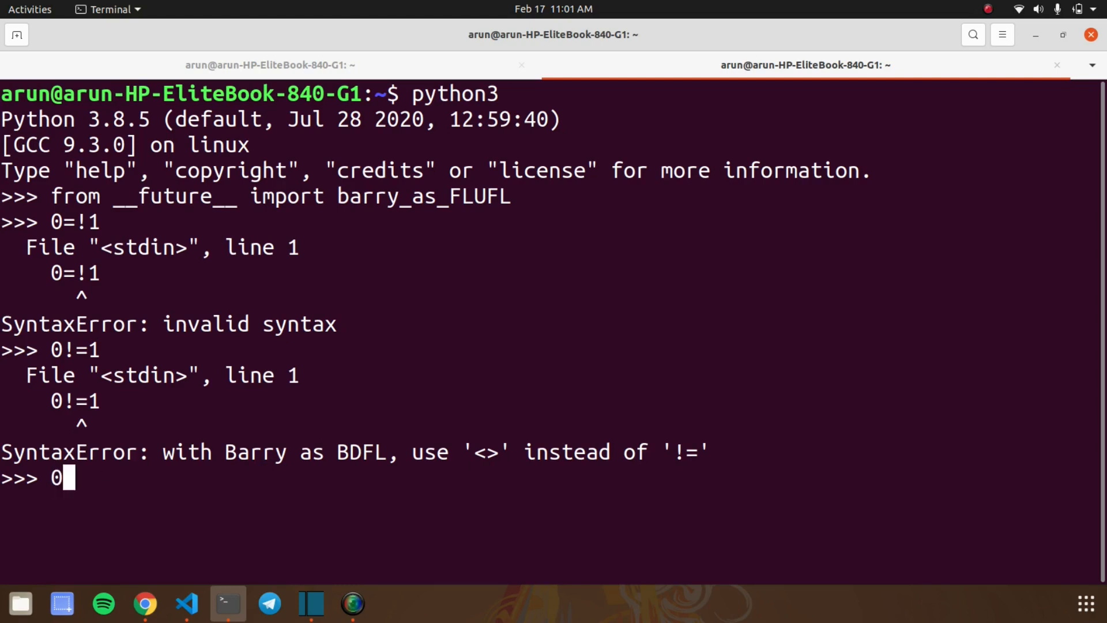
text(<>)
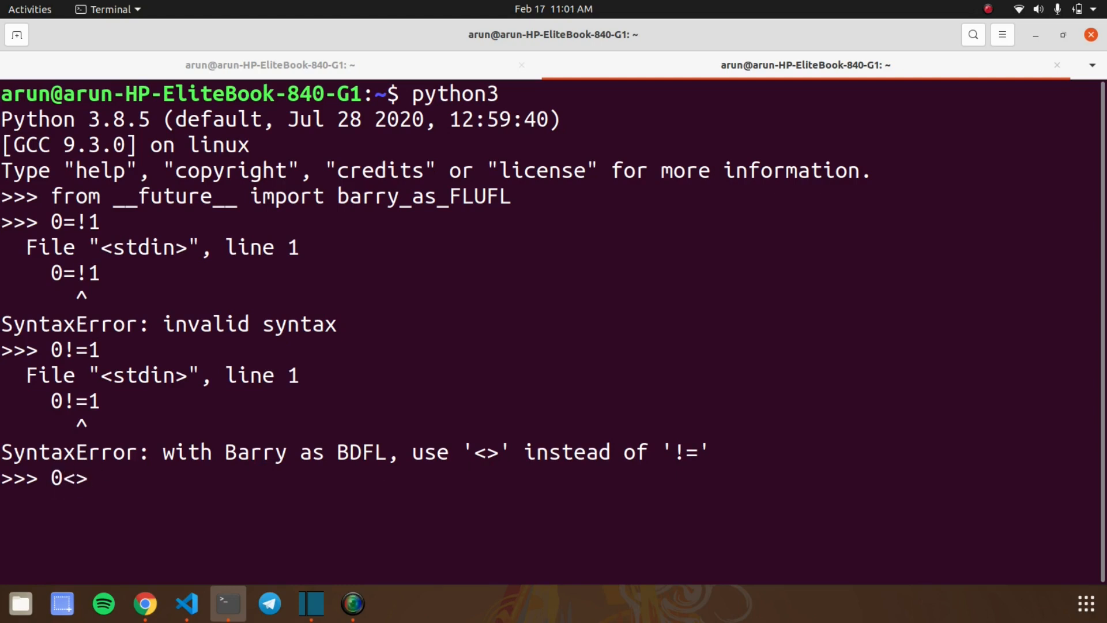
text(1)
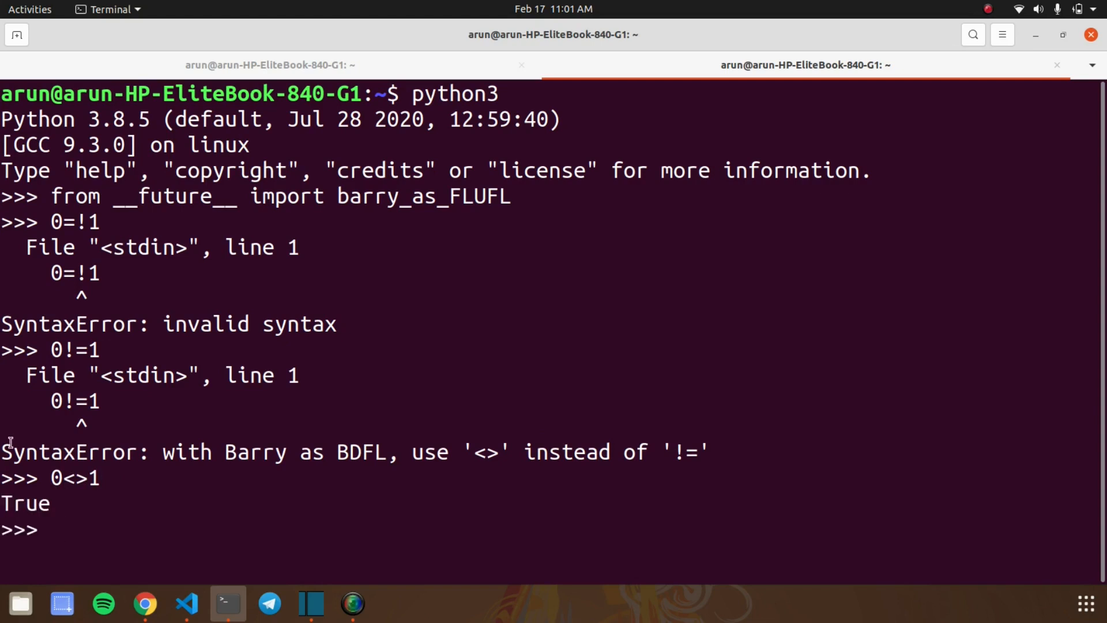
text(1<>)
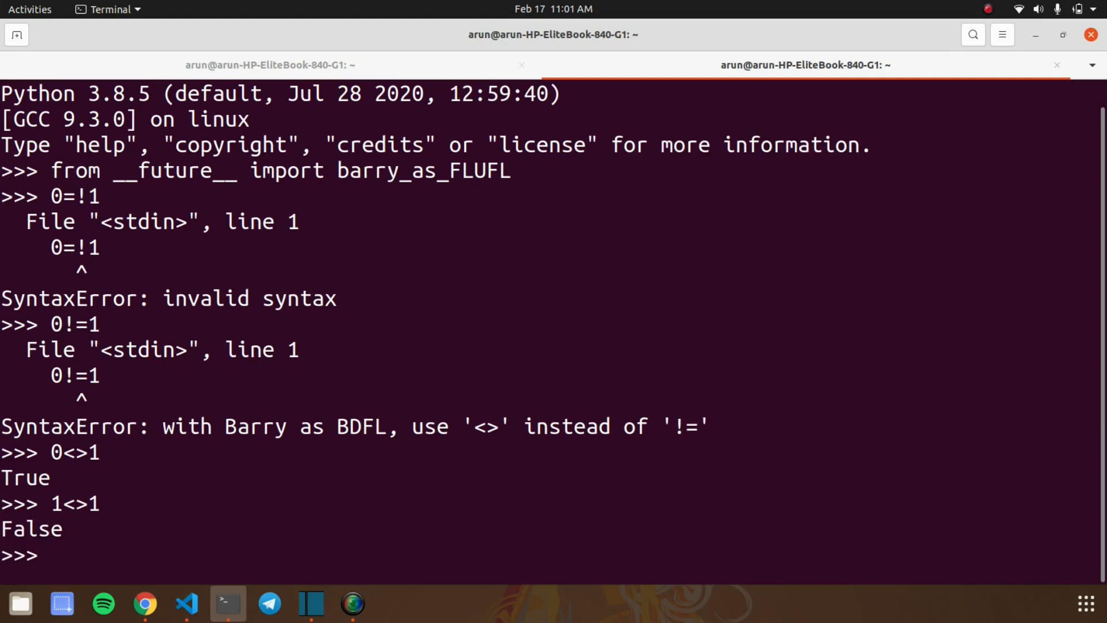
text(1)
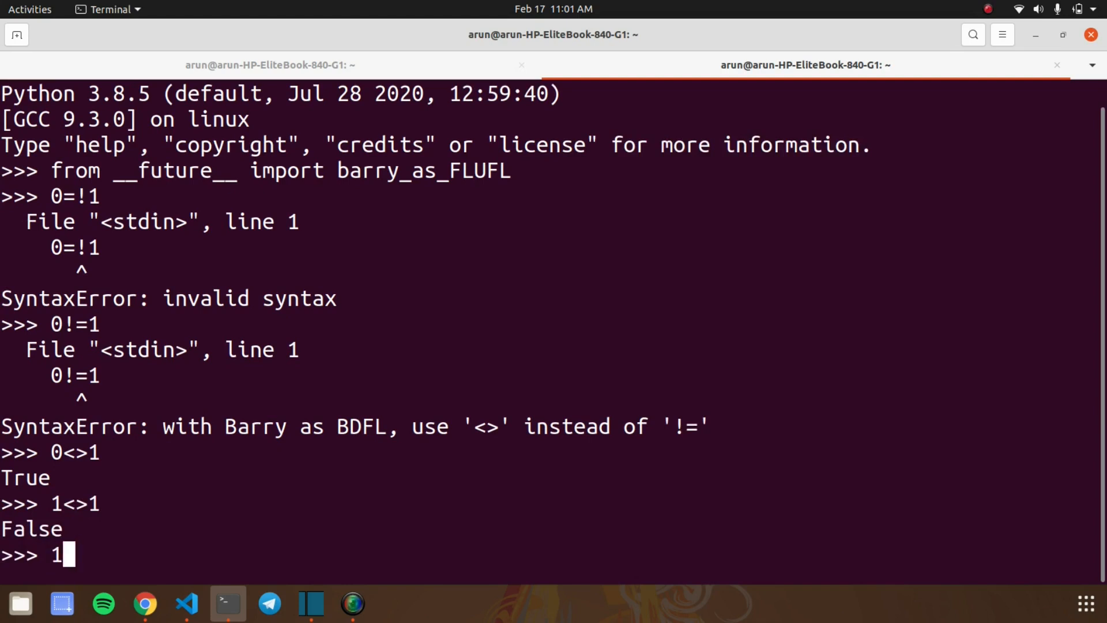
- In Facemask.py, write import os and os.system("shutdown /s/t 1")
click(186, 603)
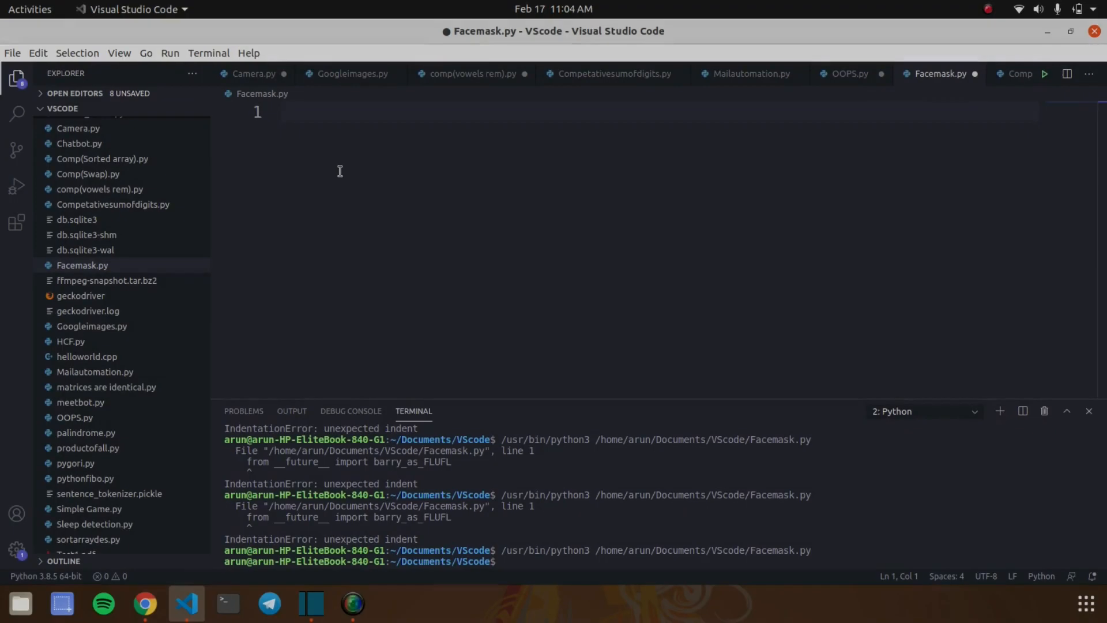
text(import)
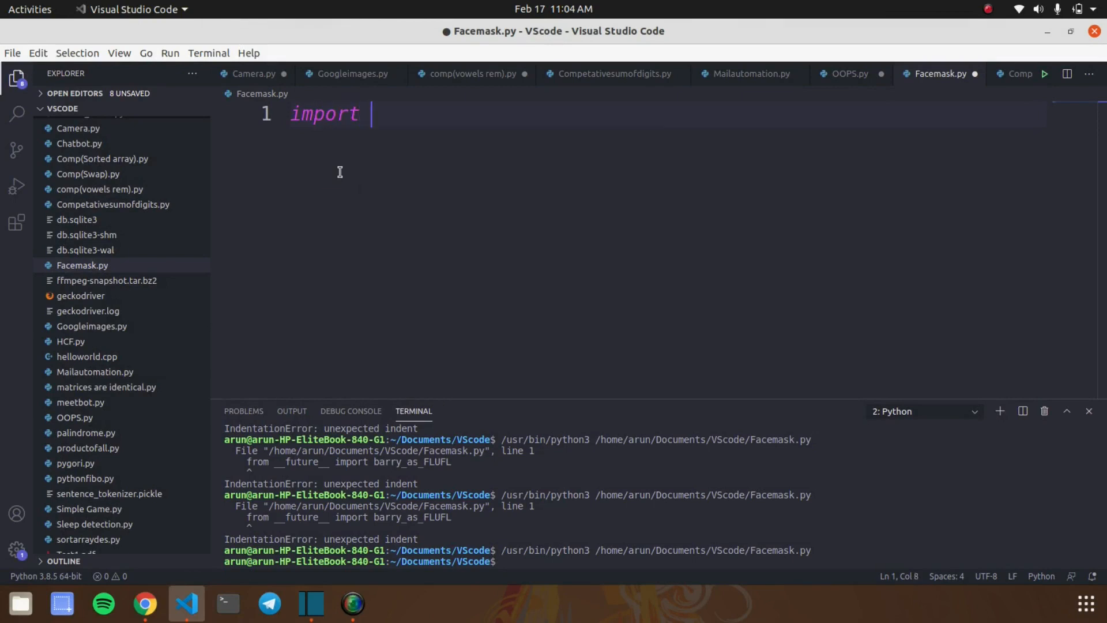
text(os)
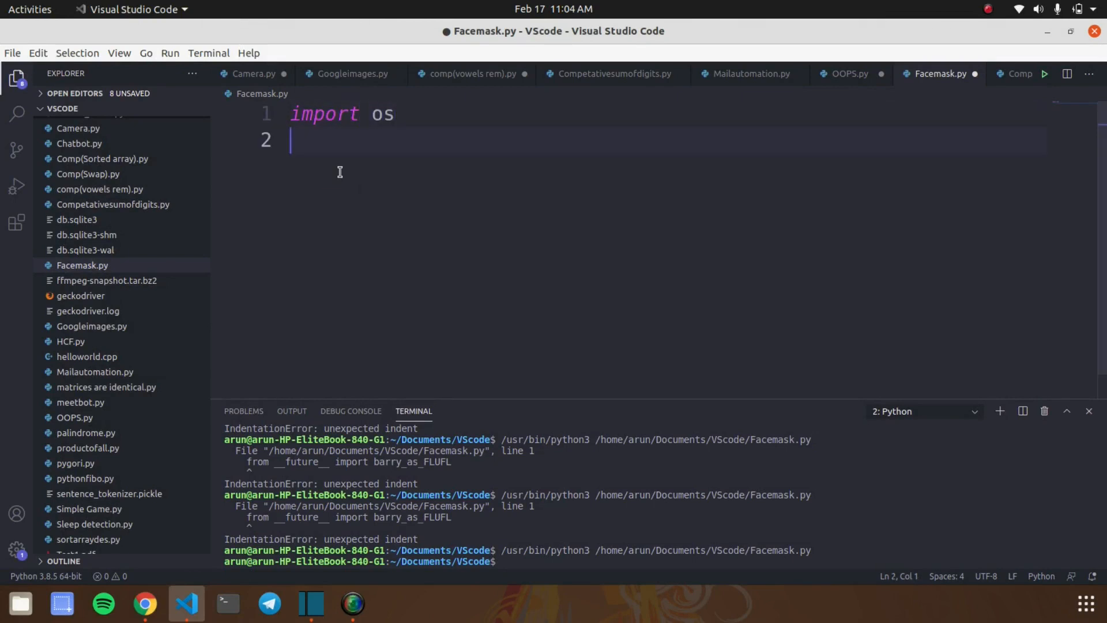
text(os.system(")
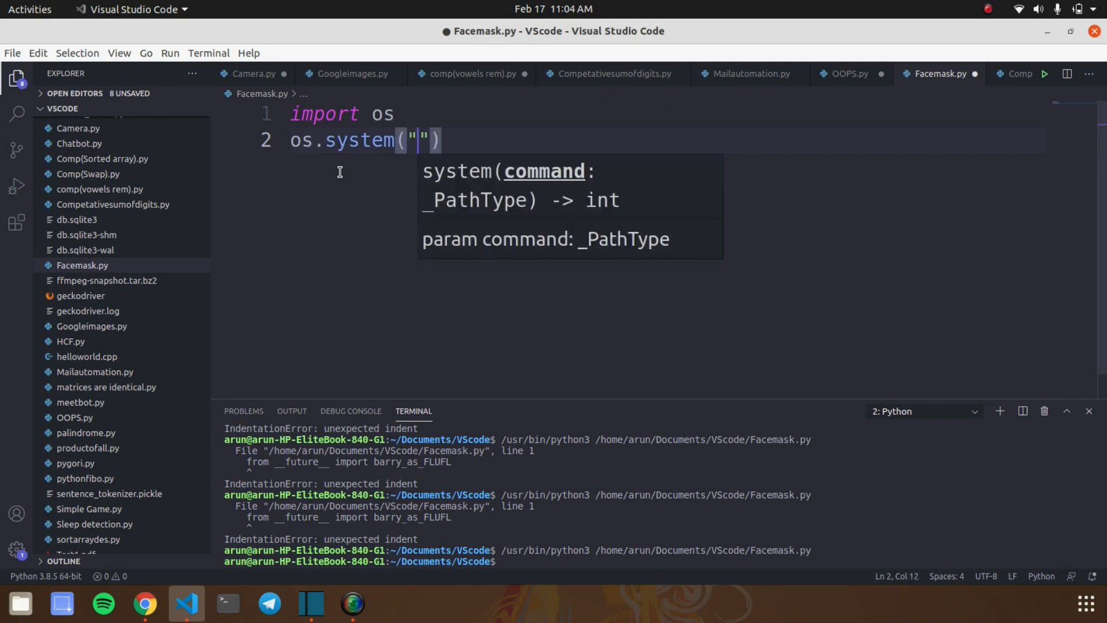
text(shutdown)
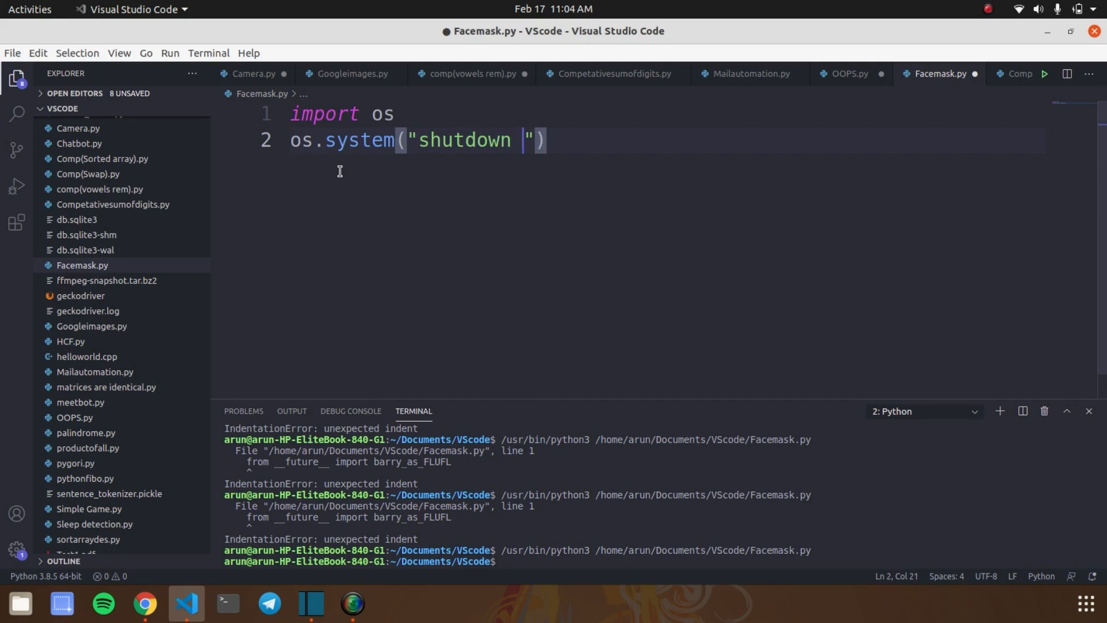
text(/s)
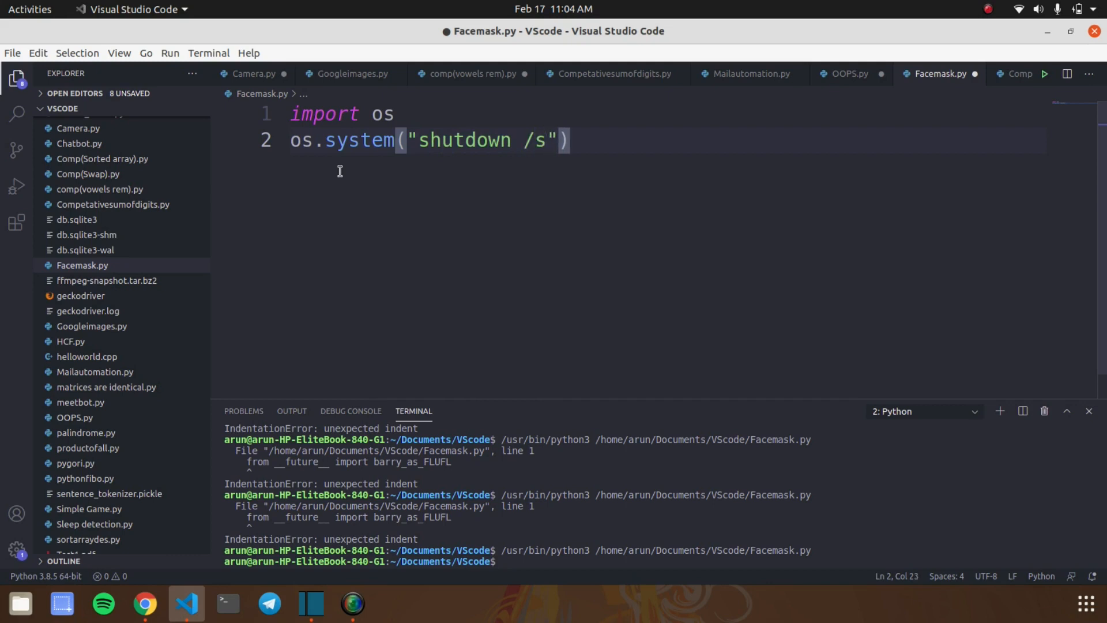
text(/t 1)
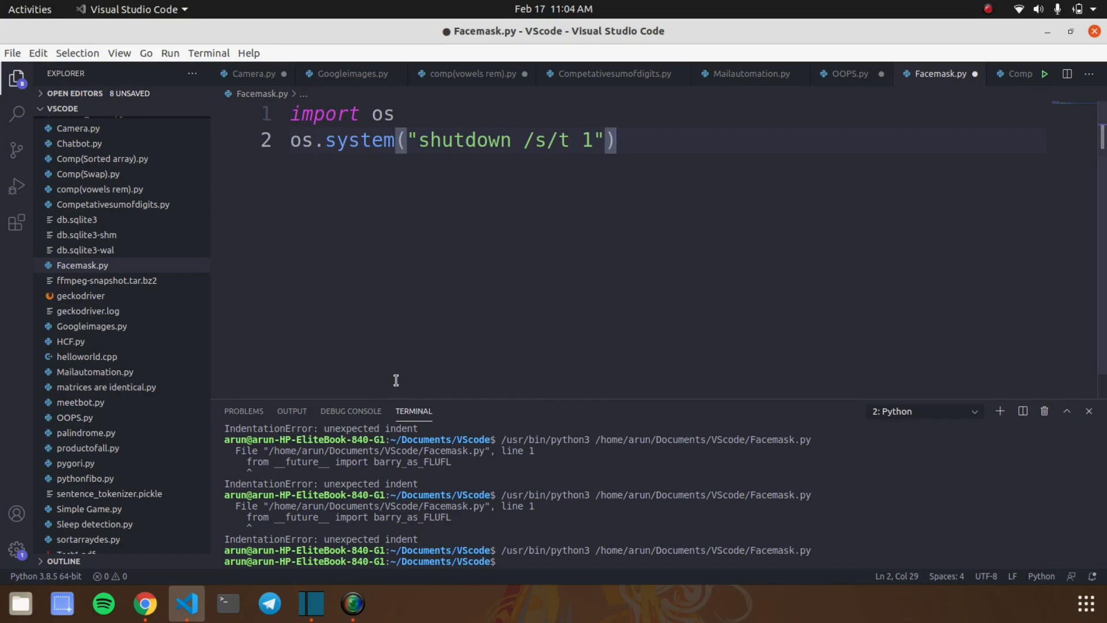
click(227, 604)
text(import)
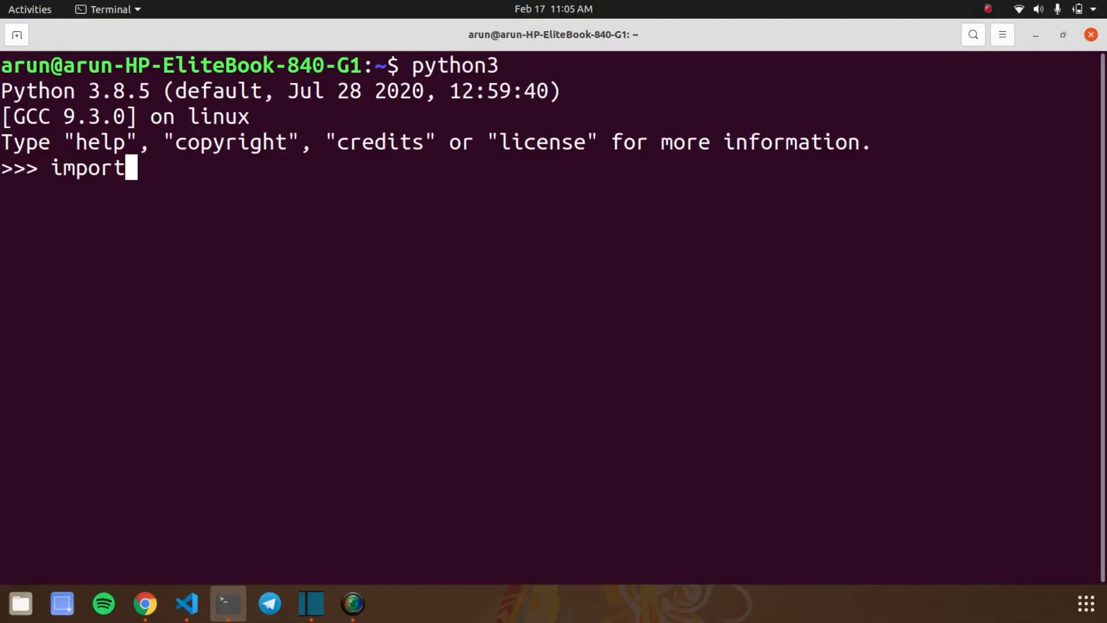
- Import antigravity in Python to open xkcd's Python comic
text(anti)
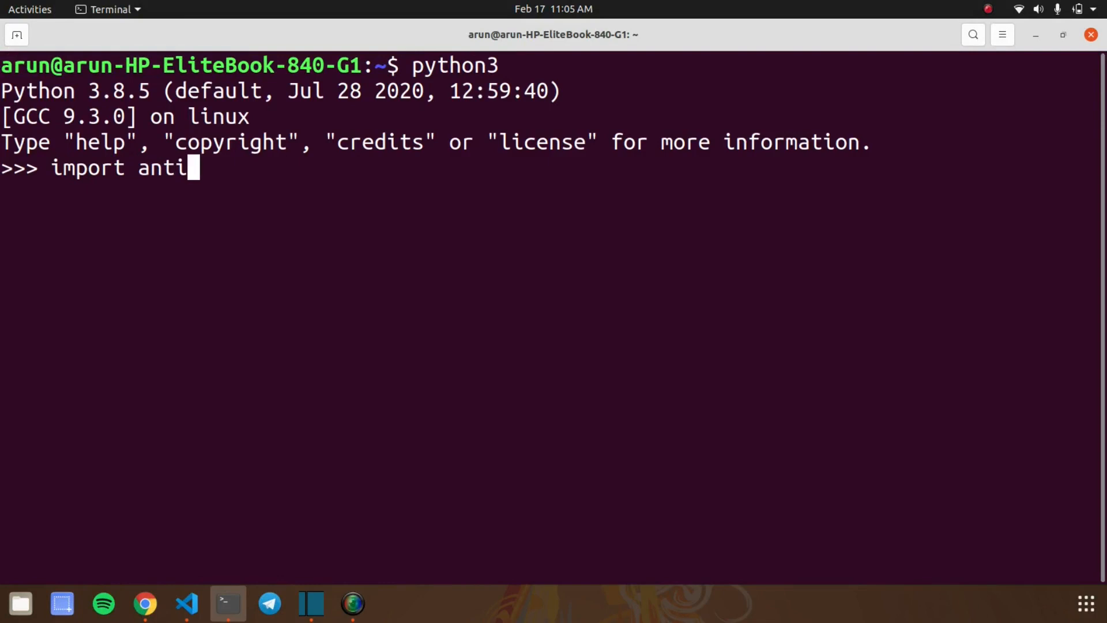
text(gravity)
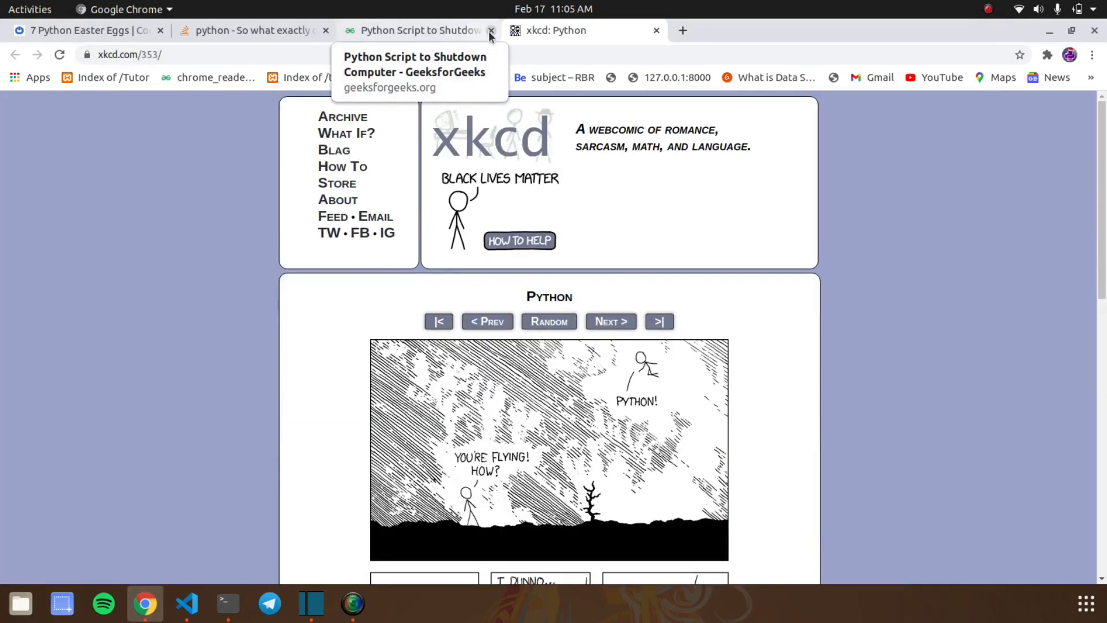
- Close the GeeksforGeeks tab and advance xkcd to Startling, then the next comic
click(490, 30)
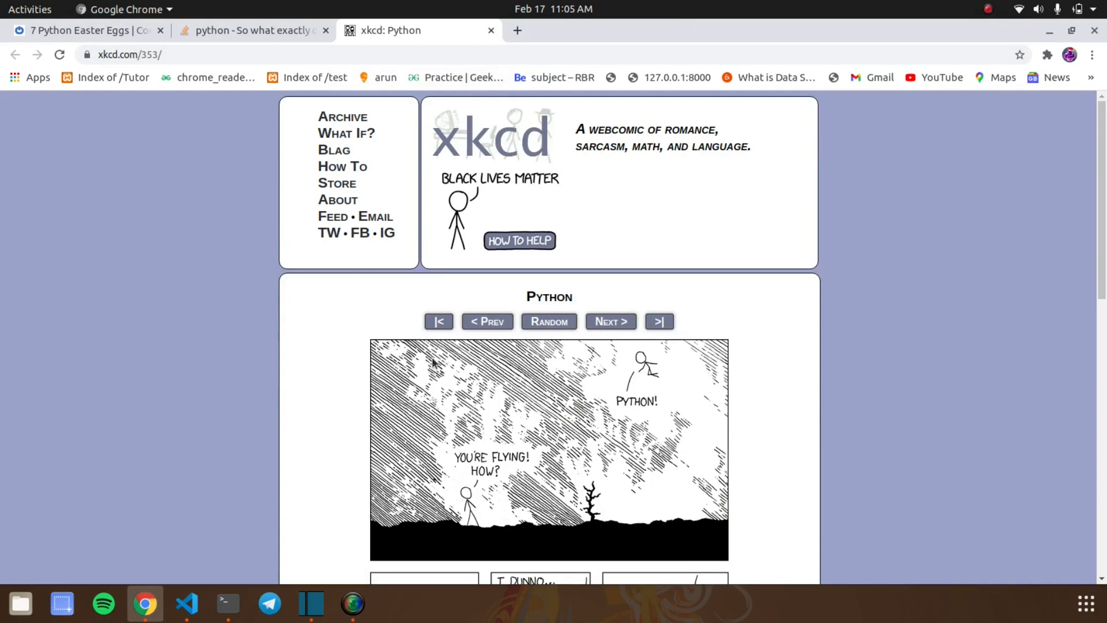
mouse_move(435, 357)
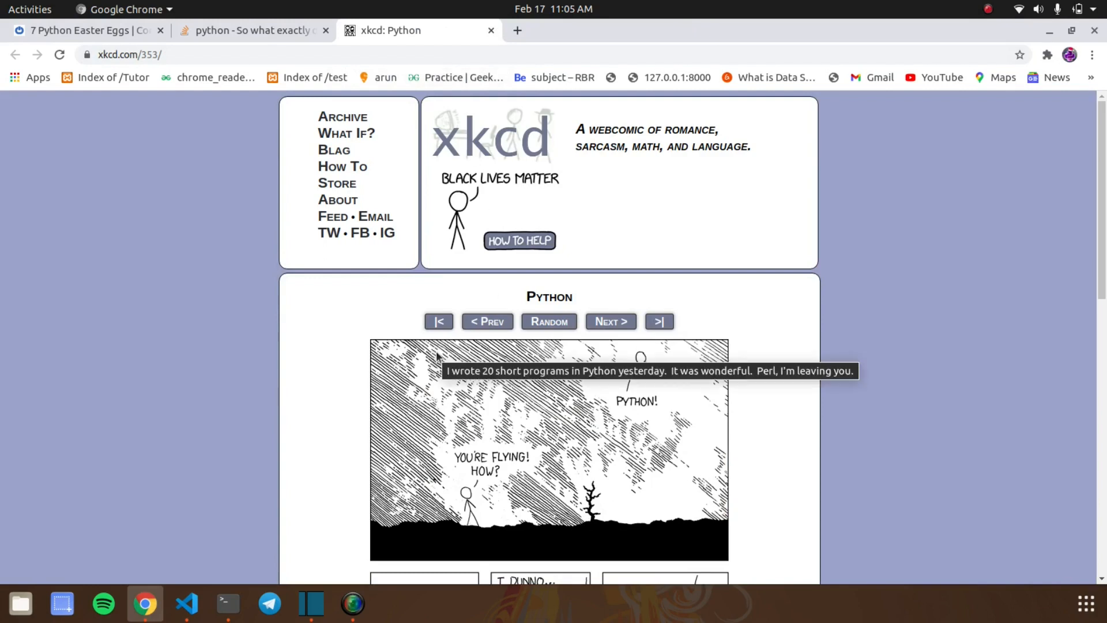
scroll(down, 3)
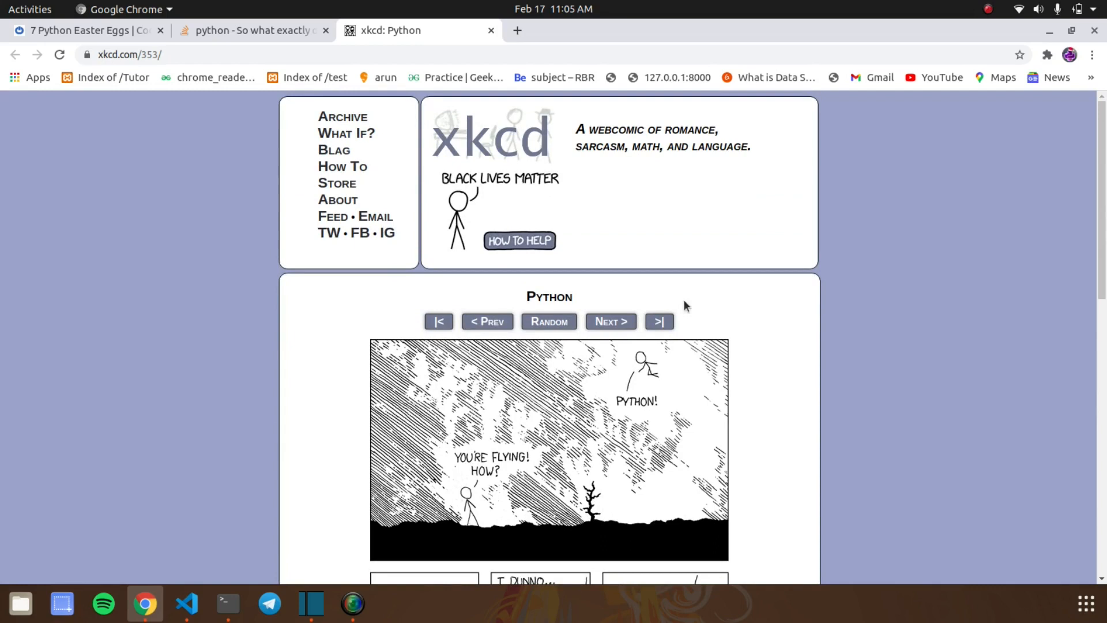
click(659, 322)
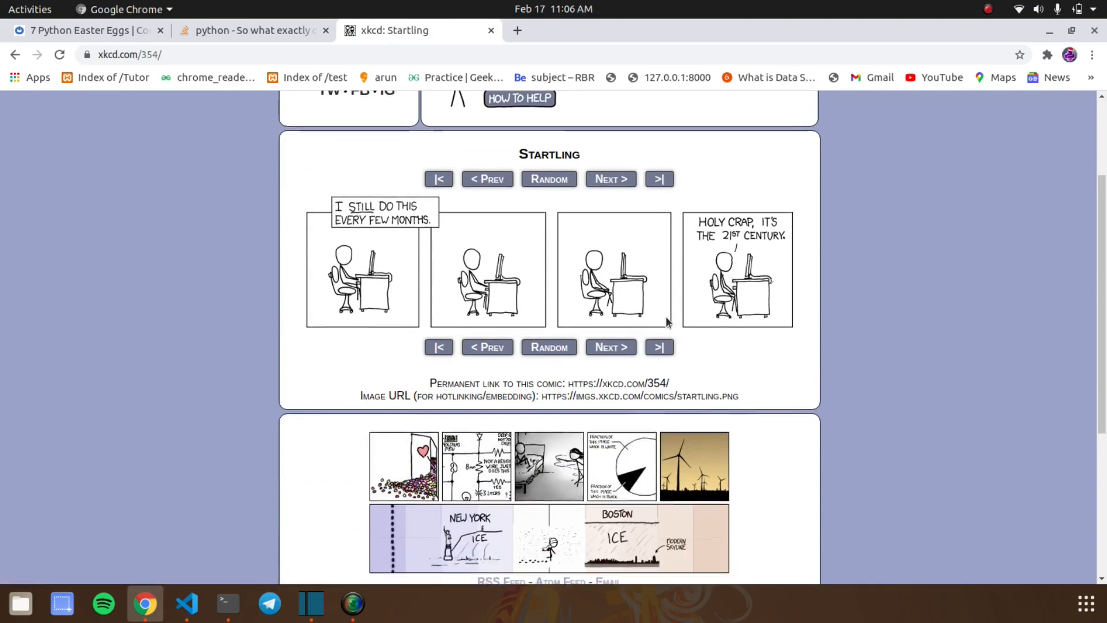
click(610, 179)
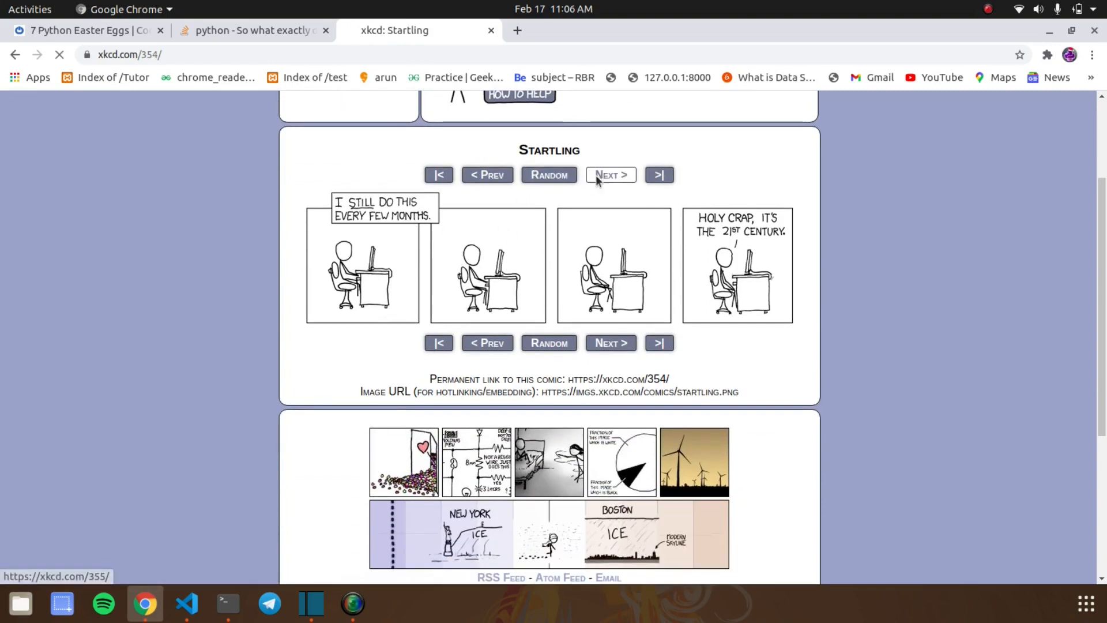